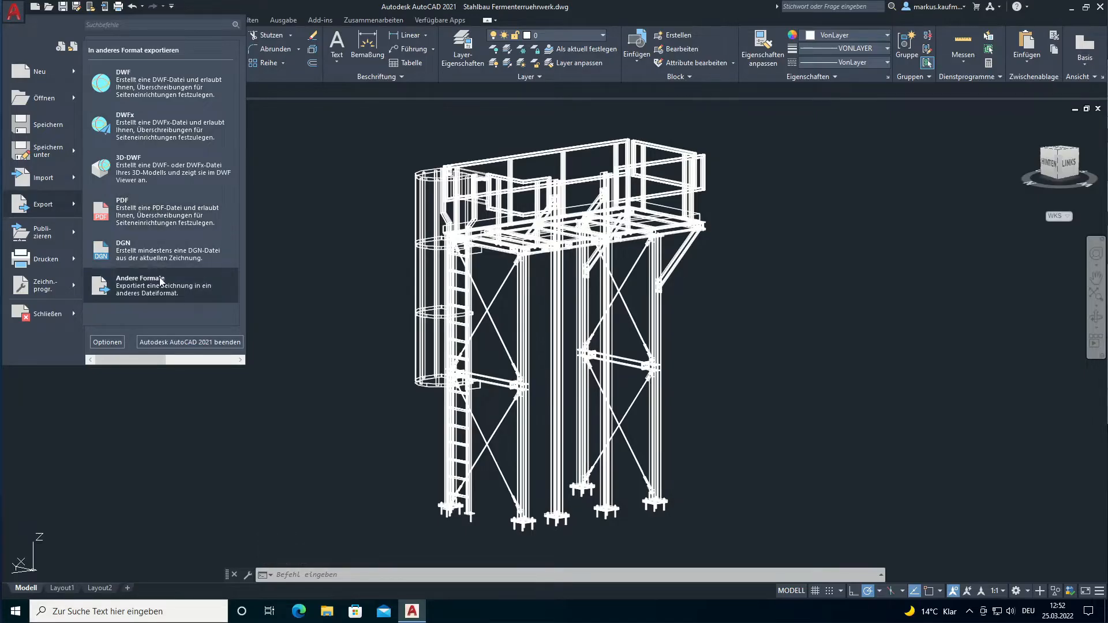
- Choose Andere Formate from the Export menu to export the steel-structure drawing
{"action": "left_click", "coordinate": [140, 285]}
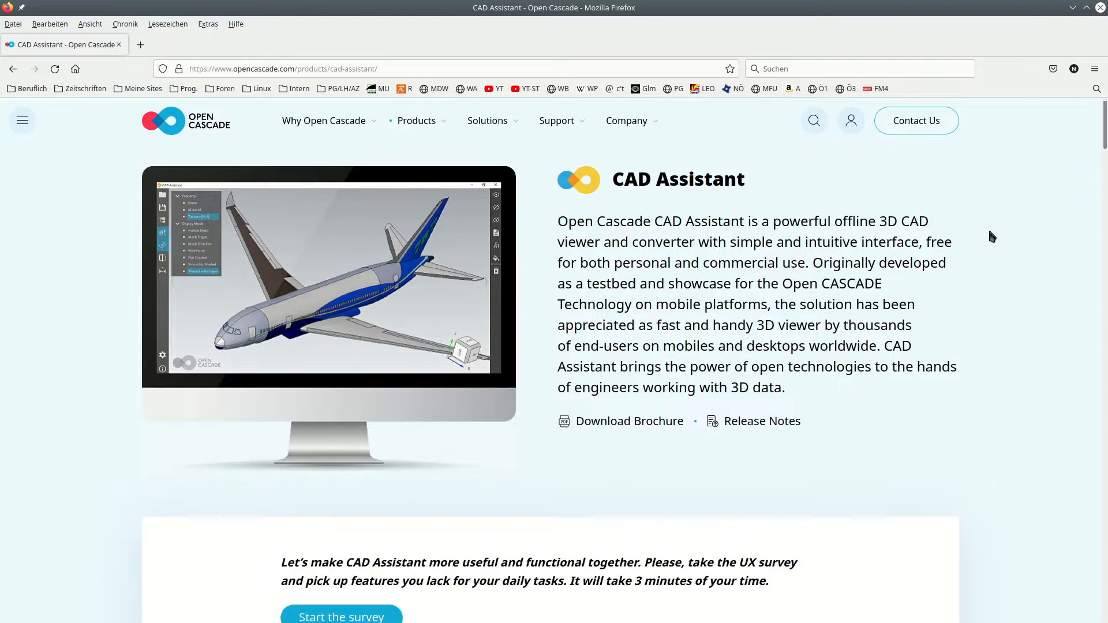
- Pick OBJ as the output format in CAD Assistant's Datei speichern dialog
{"action": "scroll", "scroll_direction": "down", "scroll_amount": 3}
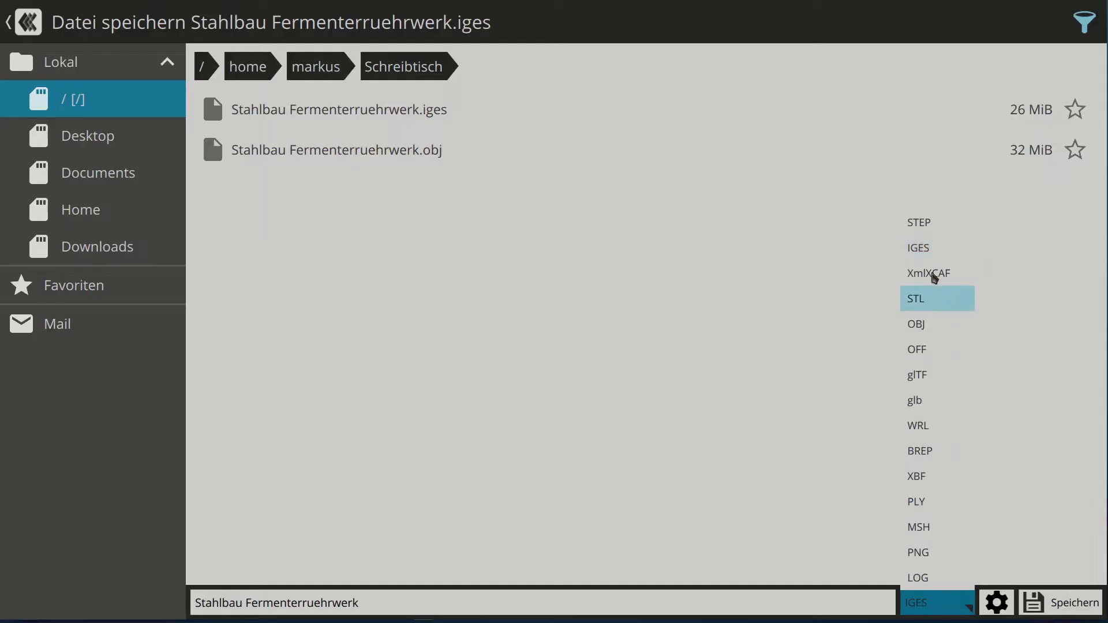
{"action": "left_click", "coordinate": [916, 323]}
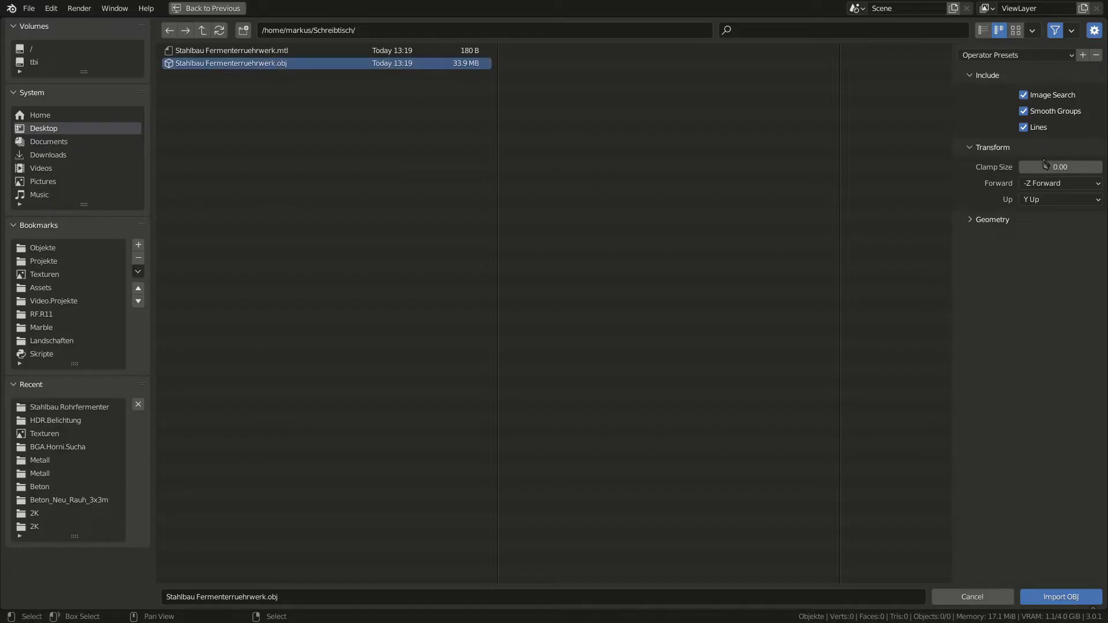
- Import the OBJ with forward axis -X, up axis Z and Split by Group enabled
{"action": "left_click", "coordinate": [1060, 183]}
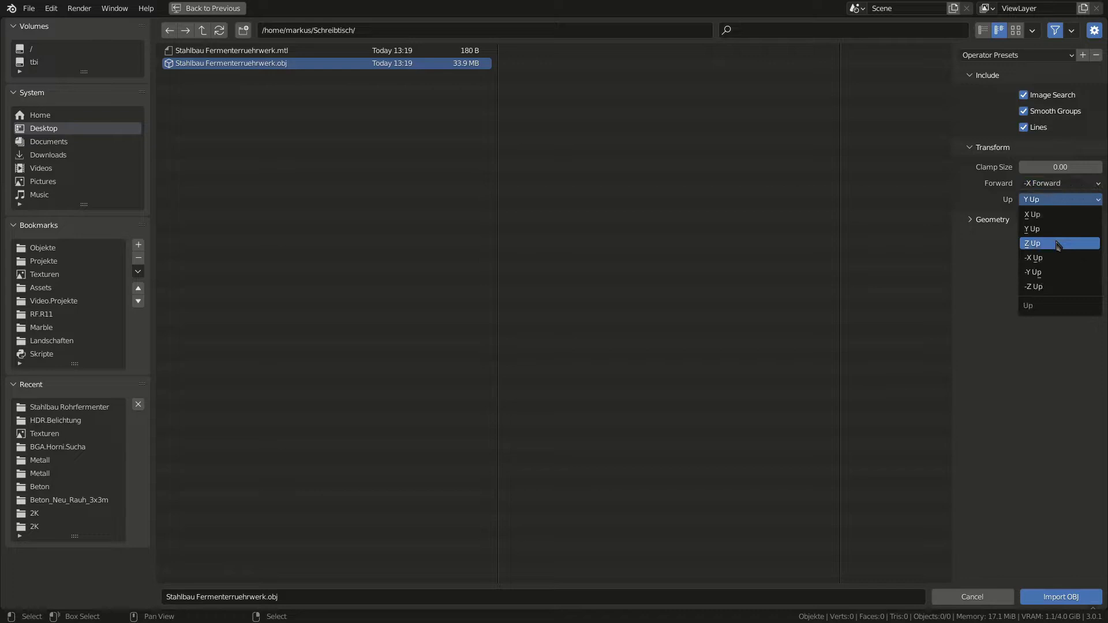
{"action": "left_click", "coordinate": [1033, 244]}
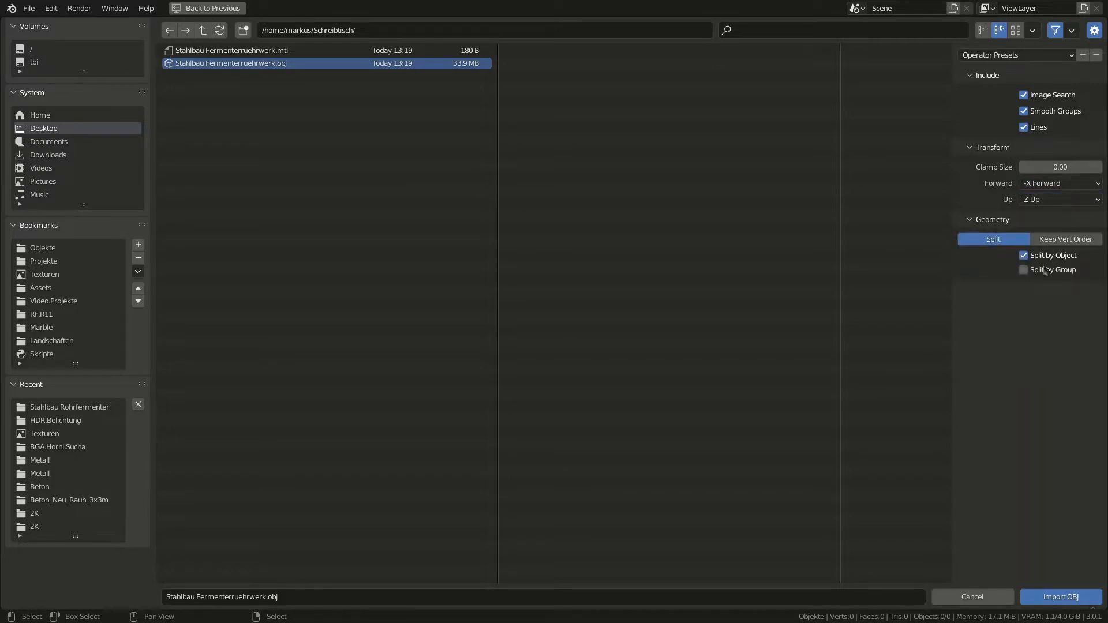
{"action": "left_click", "coordinate": [1024, 269]}
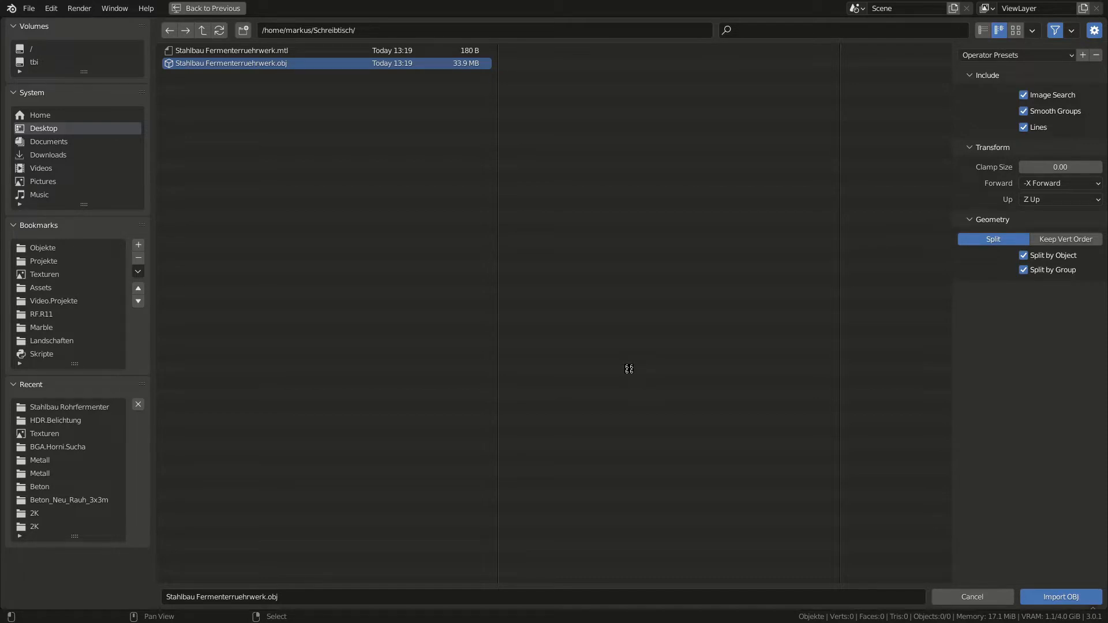
{"action": "left_click", "coordinate": [1059, 597]}
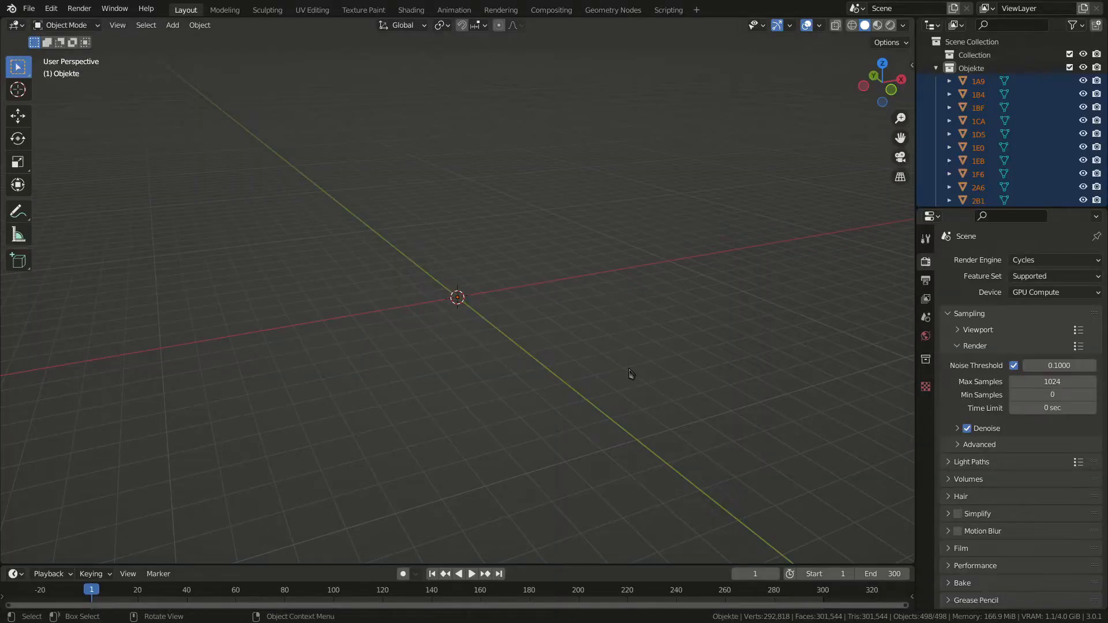
- Scale the imported steel structure up to a clearly visible size
{"action": "key", "text": "s"}
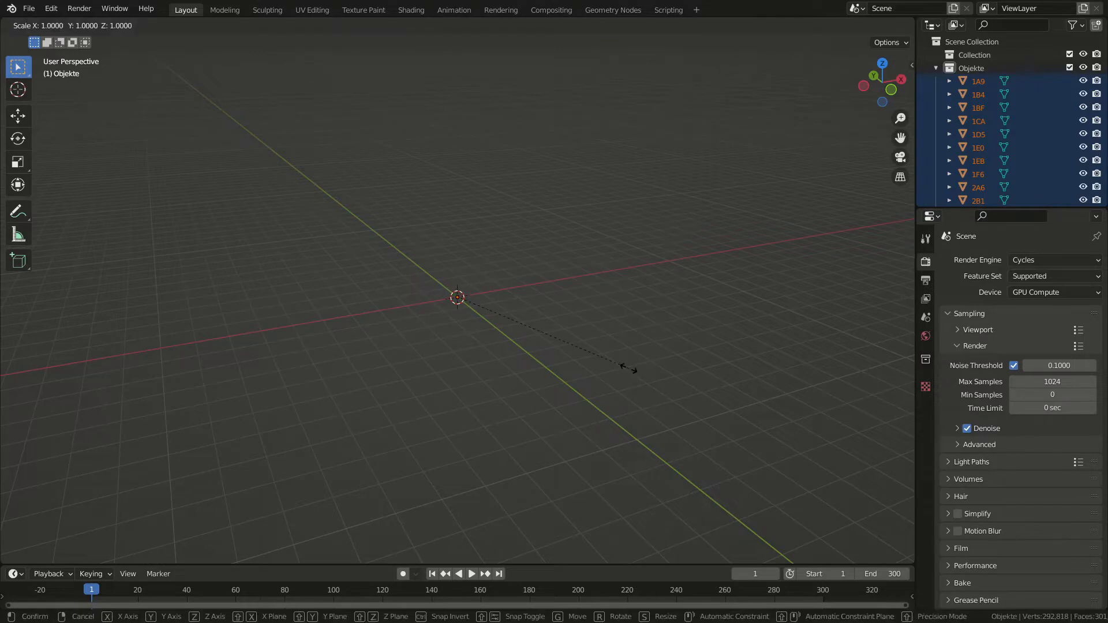
{"action": "left_click", "coordinate": [628, 367]}
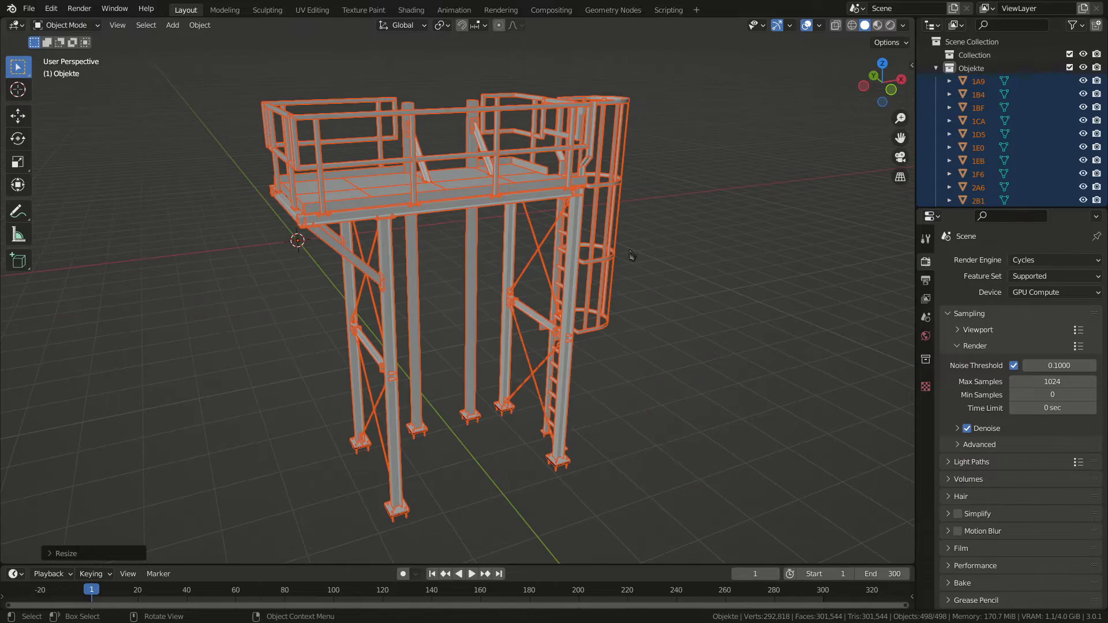
{"action": "left_click_drag", "start_coordinate": [636, 254], "coordinate": [838, 313]}
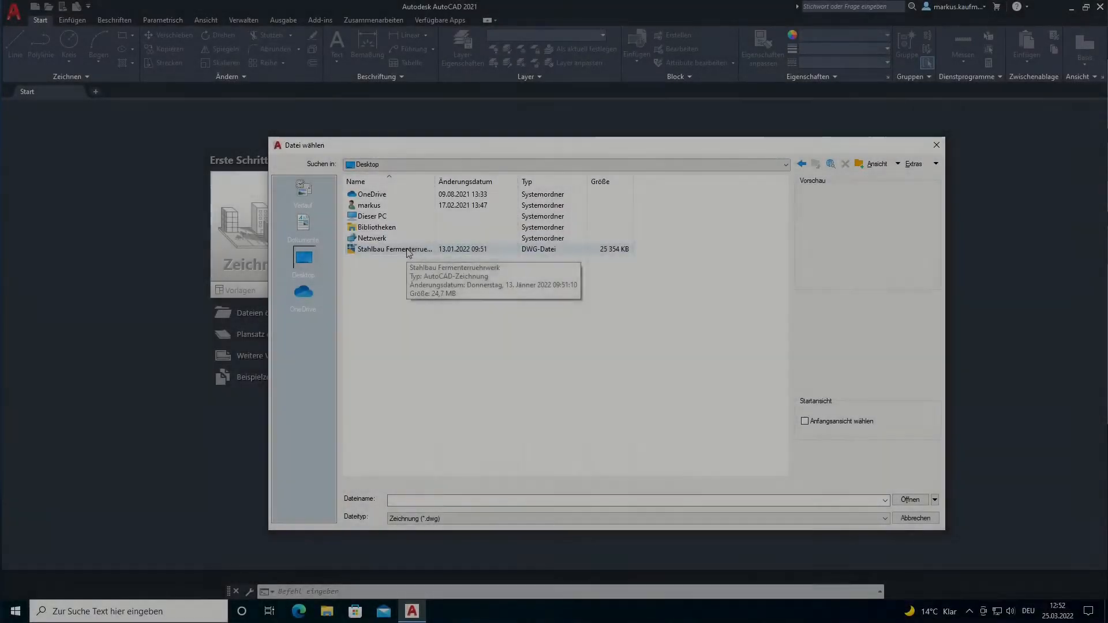
- Open Stahlbau Fermenterruehrwerk.dwg from the Desktop in AutoCAD
{"action": "left_click", "coordinate": [395, 249]}
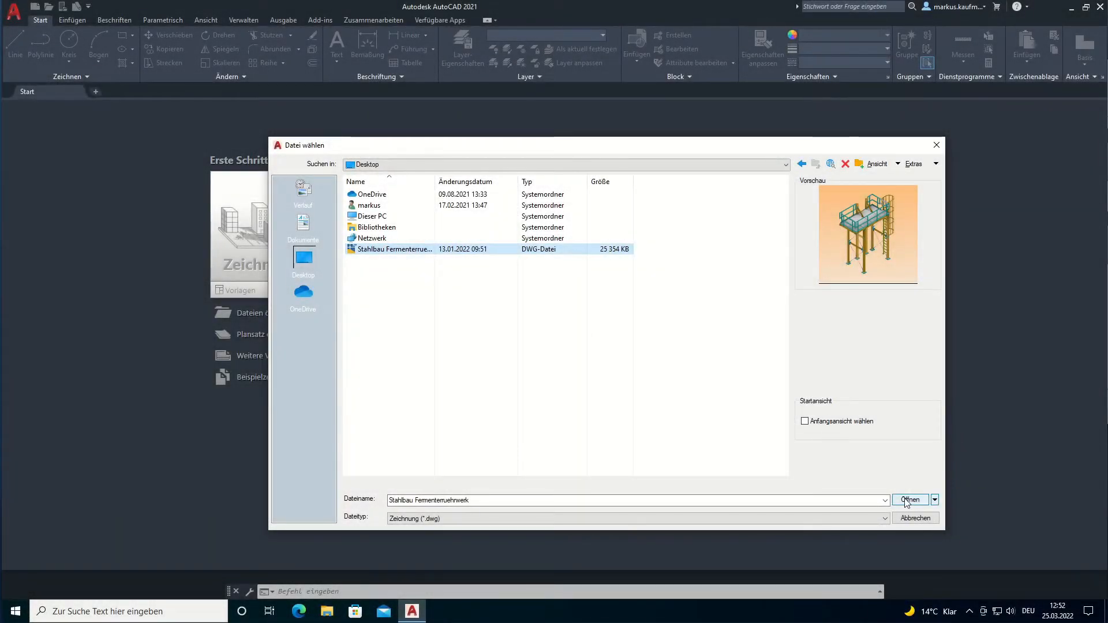
{"action": "left_click", "coordinate": [911, 500]}
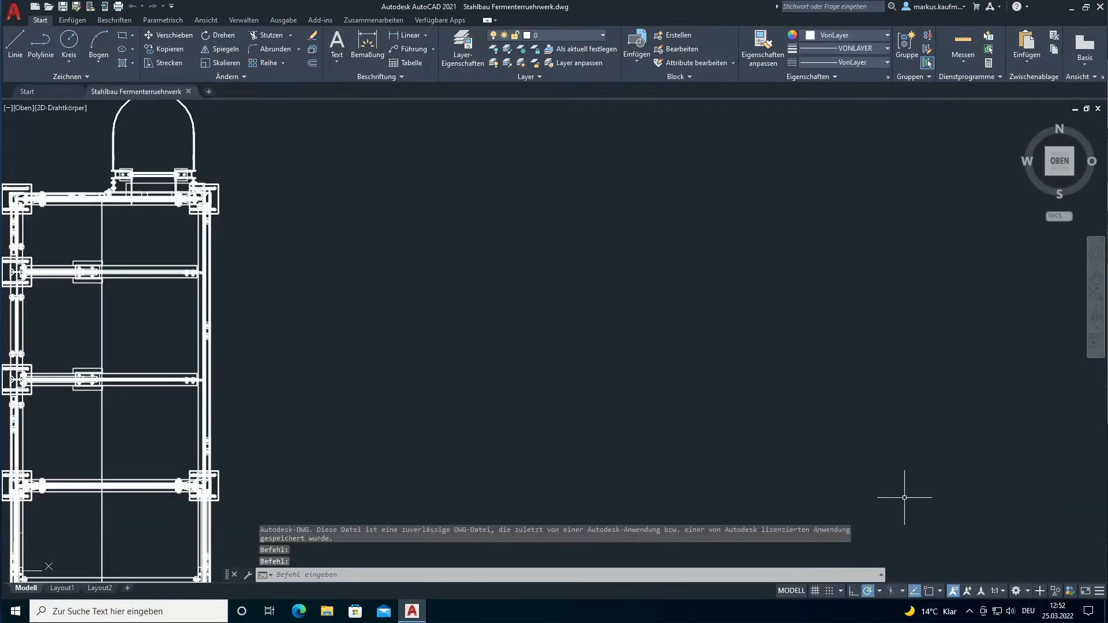
{"action": "mouse_move", "coordinate": [530, 452]}
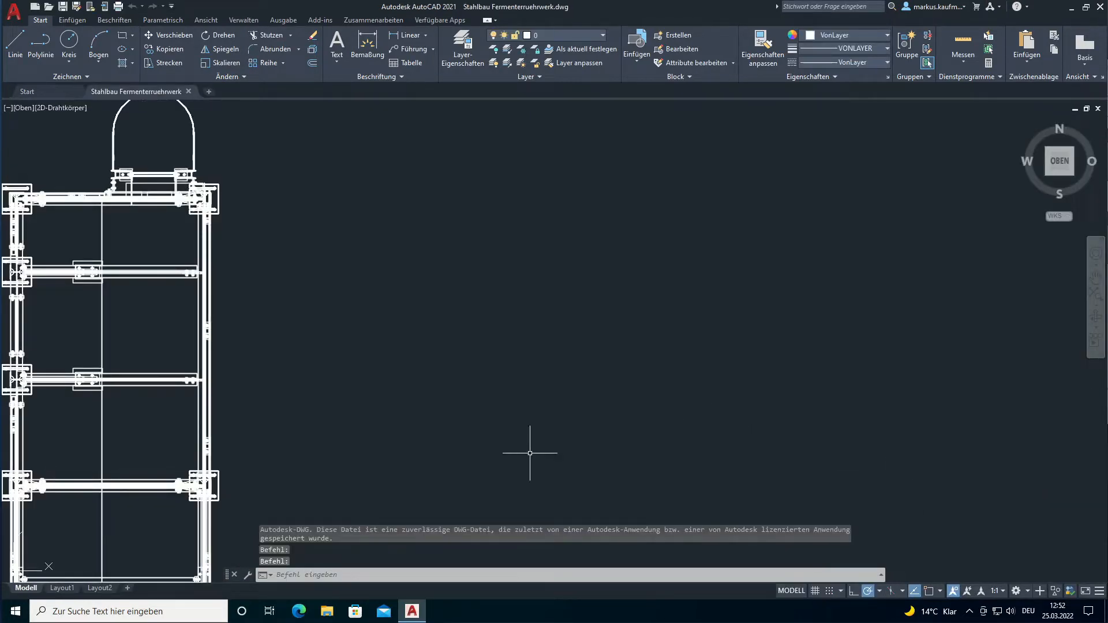
{"action": "mouse_move", "coordinate": [1068, 175]}
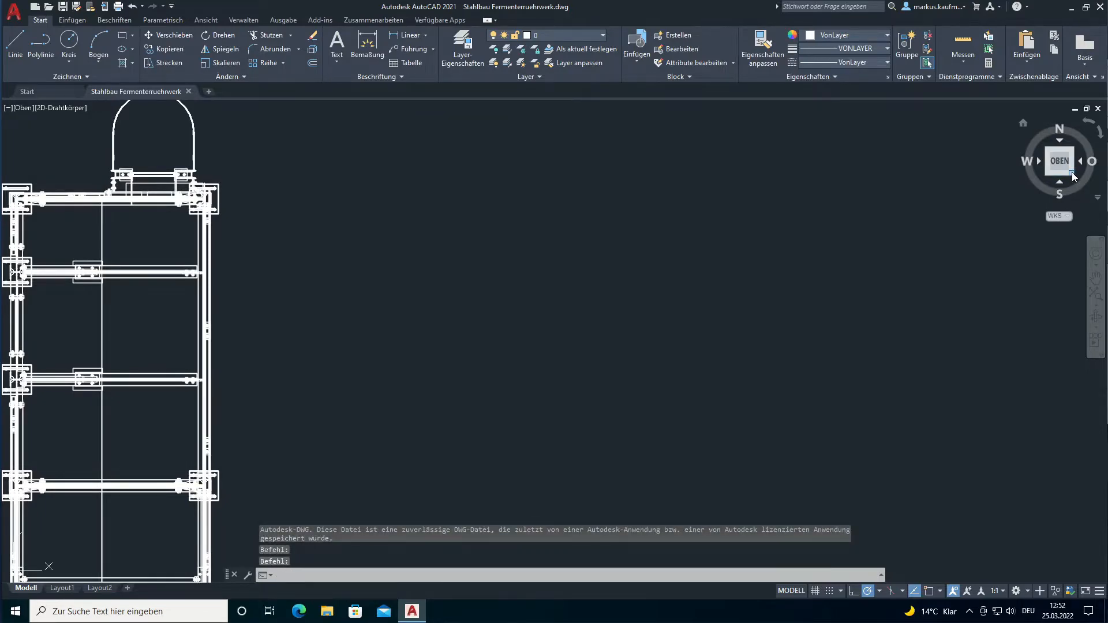
- Start an export to another file format from the application menu
{"action": "left_click", "coordinate": [14, 13]}
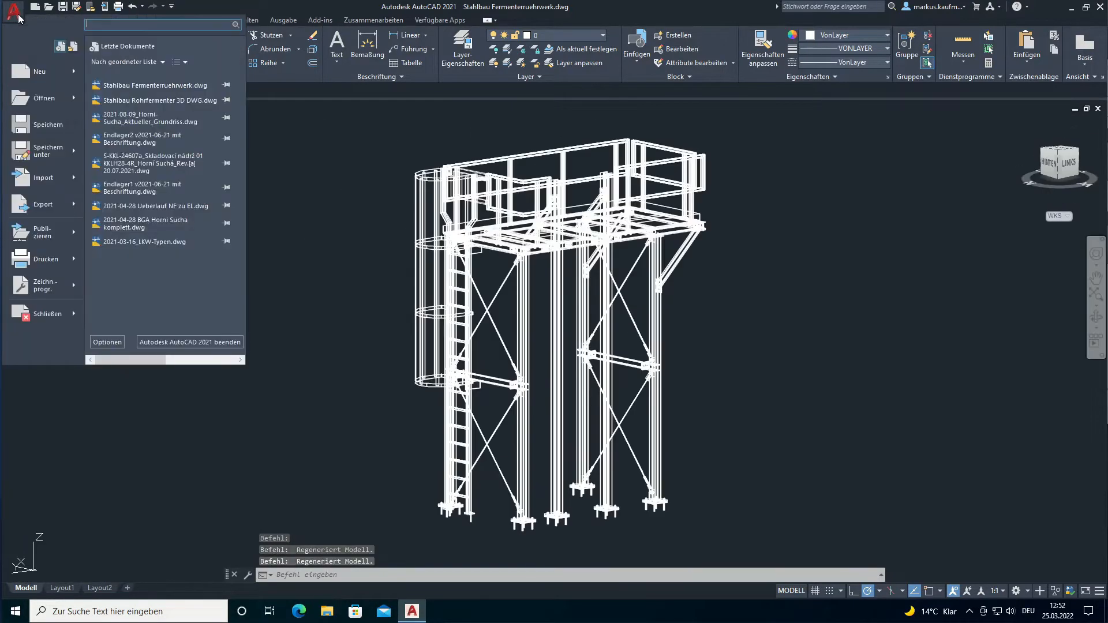
{"action": "left_click", "coordinate": [42, 205]}
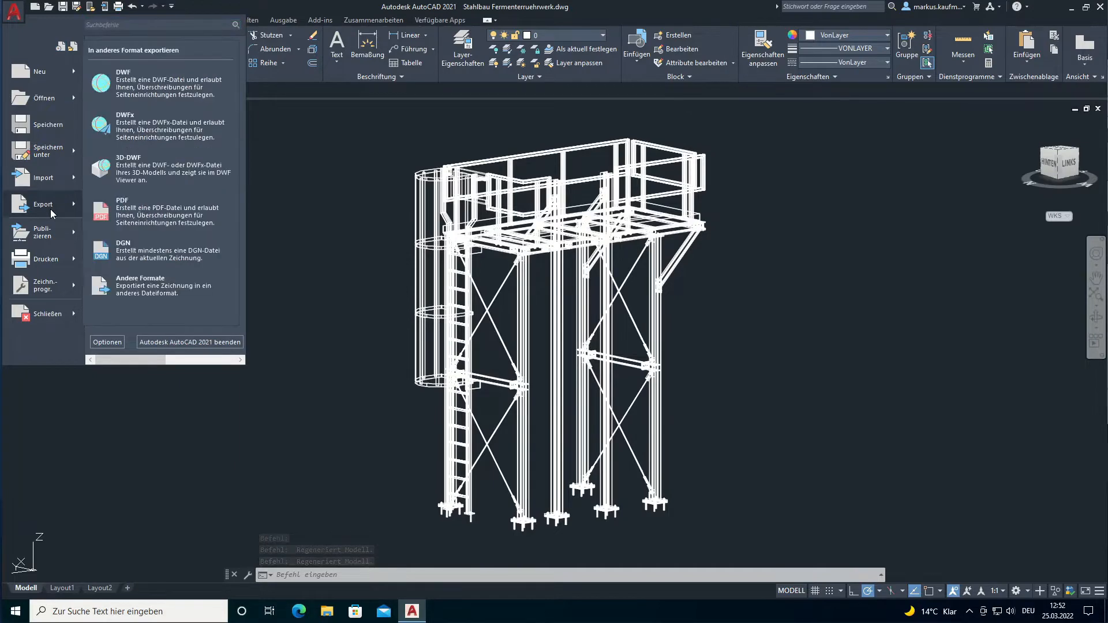
{"action": "mouse_move", "coordinate": [160, 285]}
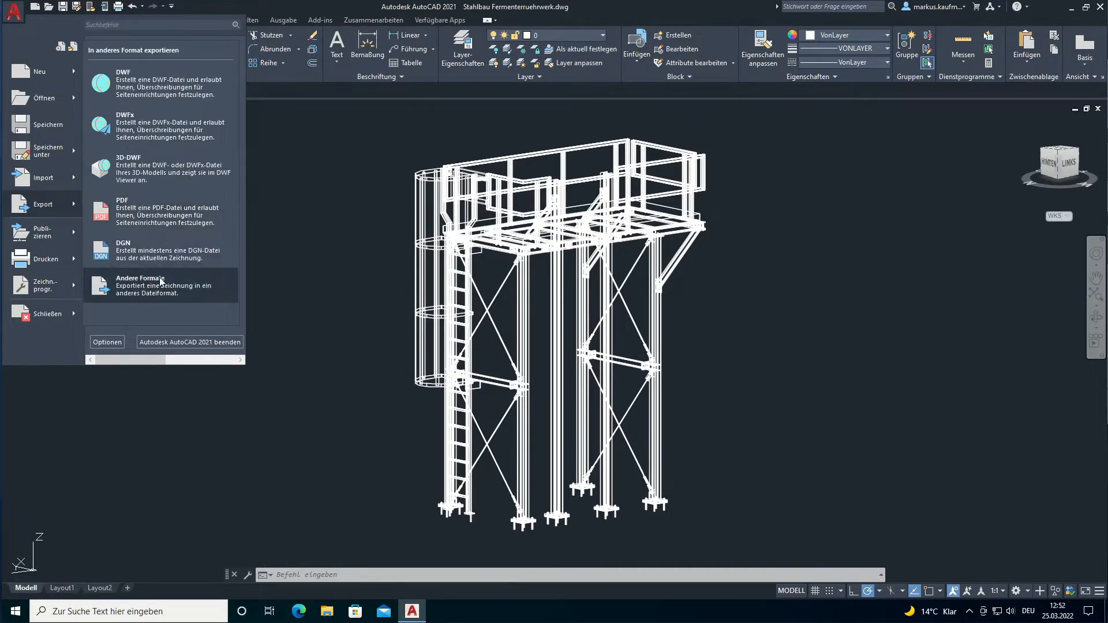
{"action": "left_click", "coordinate": [139, 279]}
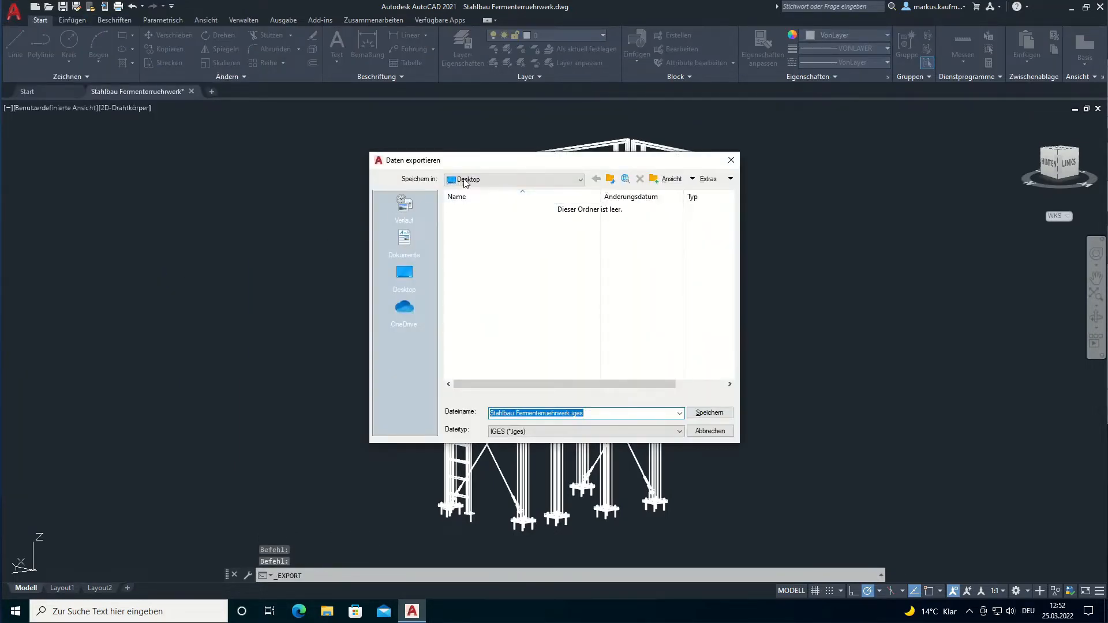
- Save the export as Stahlbau Fermenterruehrwerk.iges with file type IGES on the Desktop
{"action": "left_click", "coordinate": [678, 430]}
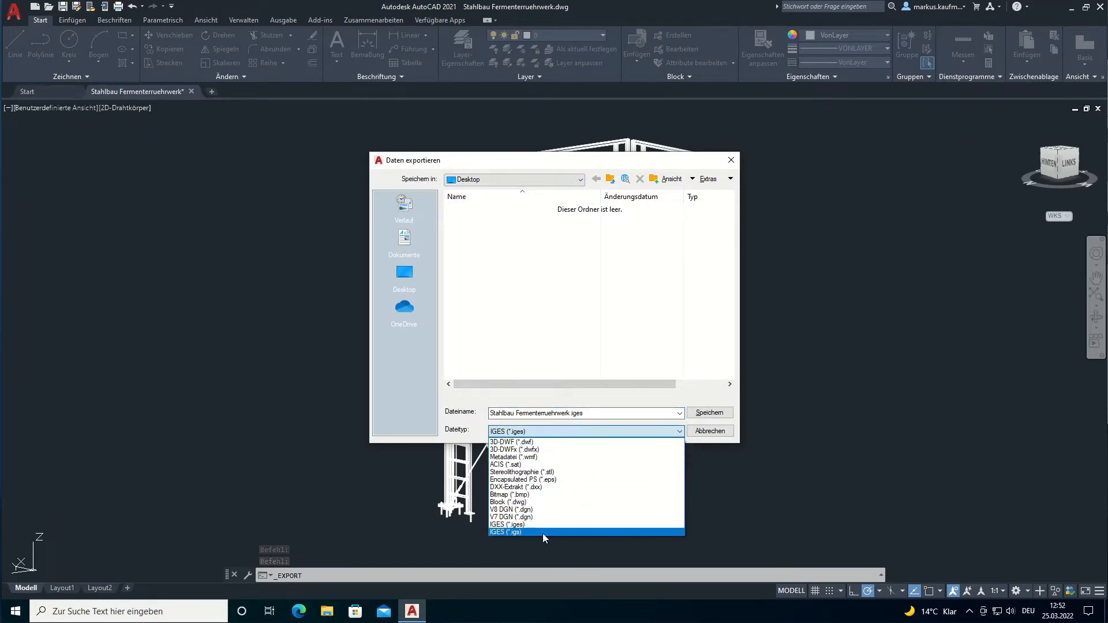
{"action": "left_click", "coordinate": [506, 532]}
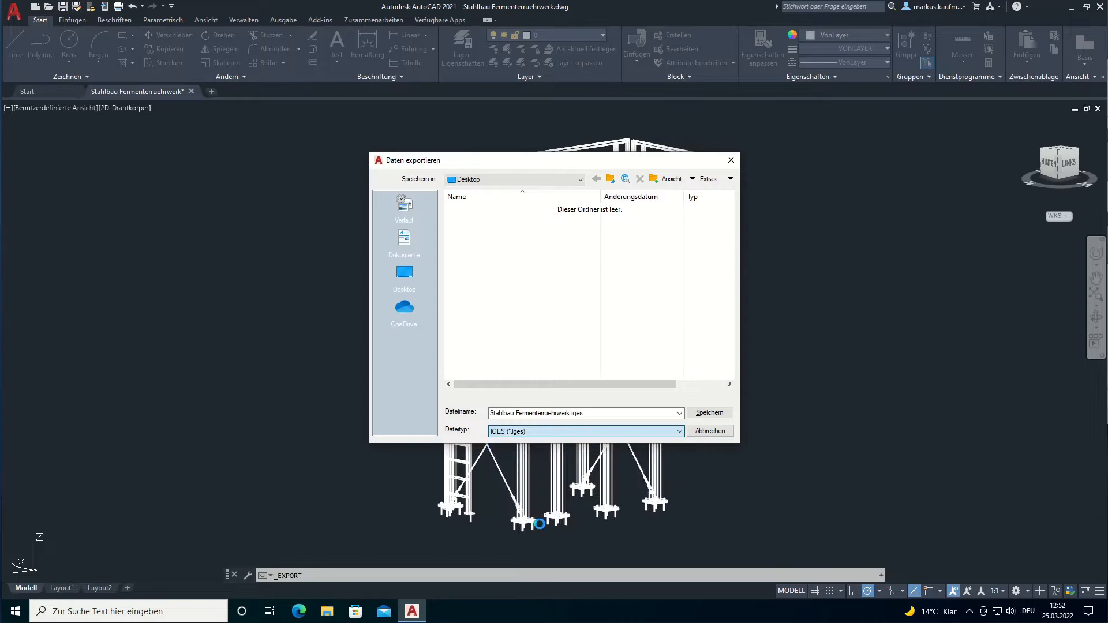
{"action": "left_click", "coordinate": [585, 413]}
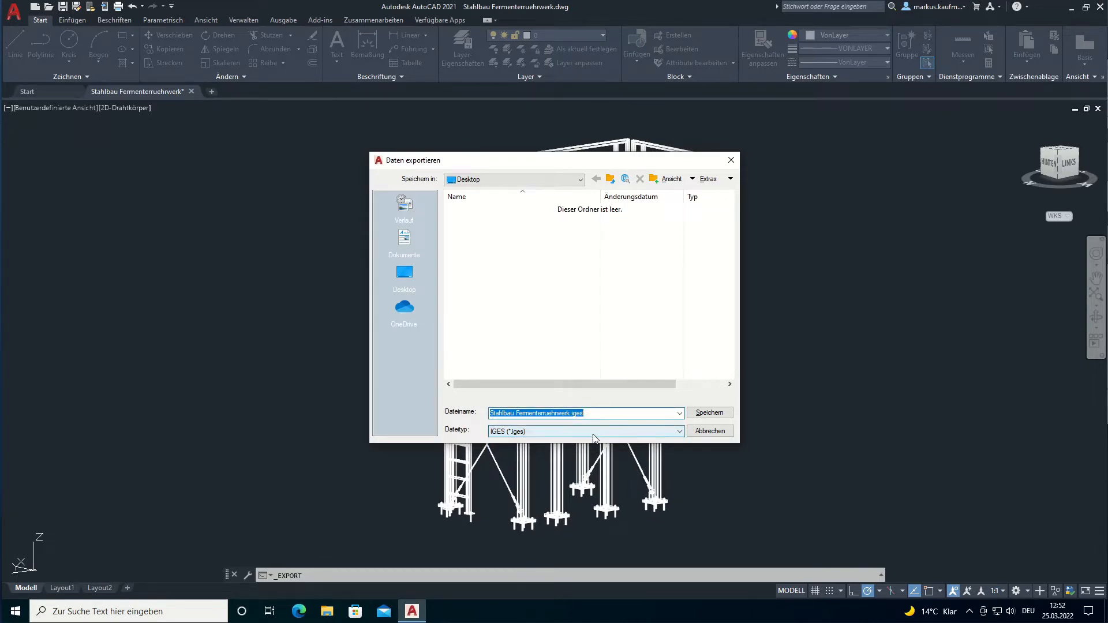
{"action": "left_click", "coordinate": [709, 413]}
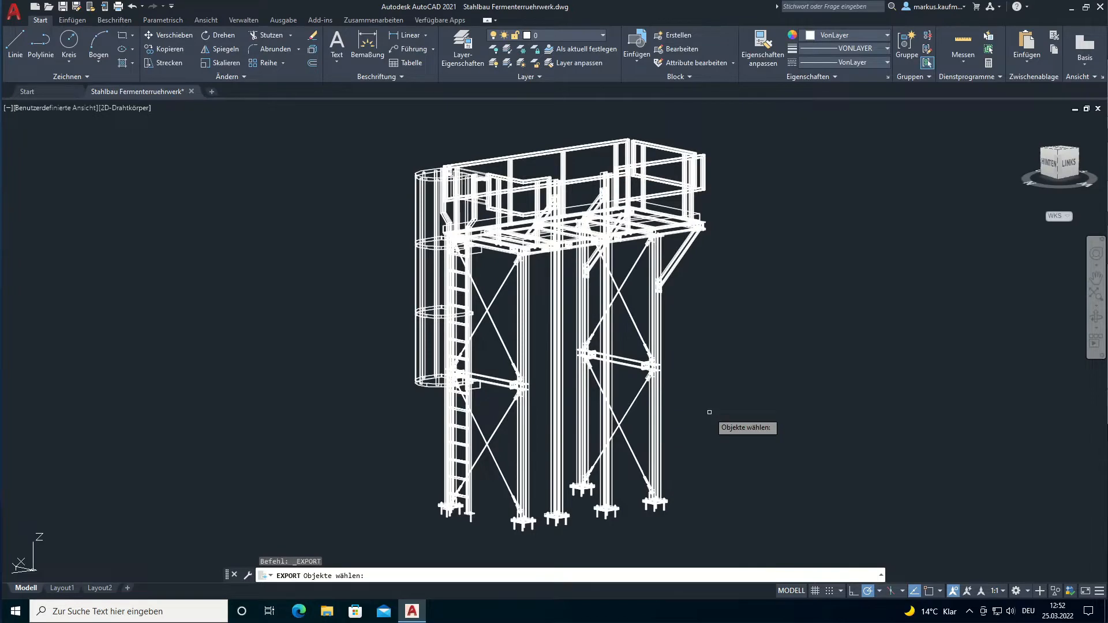
- Export all objects to IGES, dismiss the background notice and quit AutoCAD 2021
{"action": "type", "text": "all"}
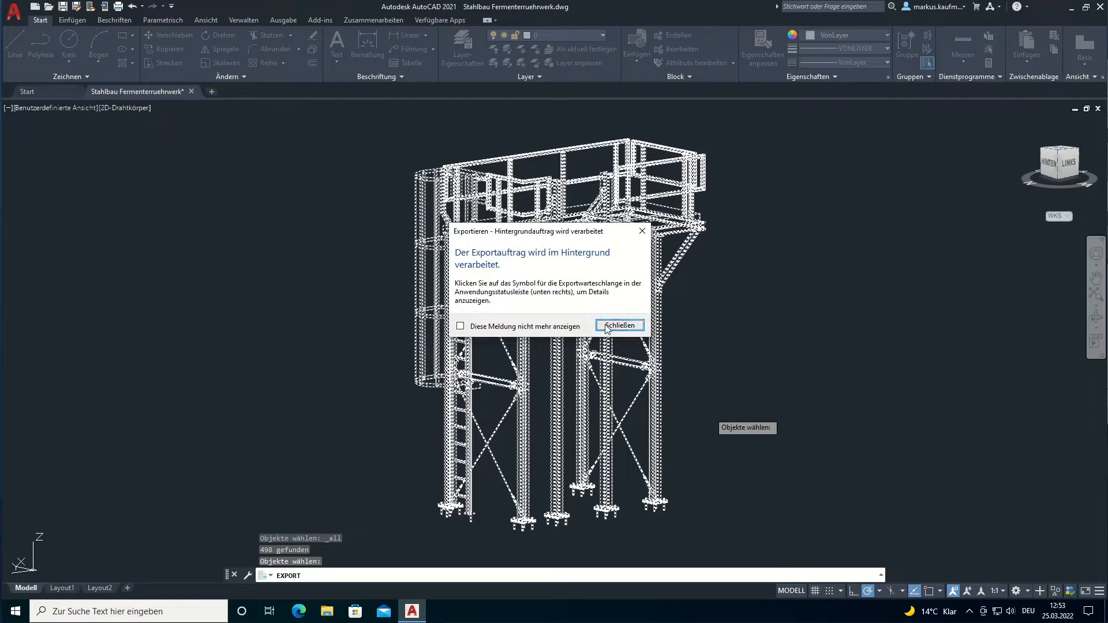
{"action": "left_click", "coordinate": [619, 325]}
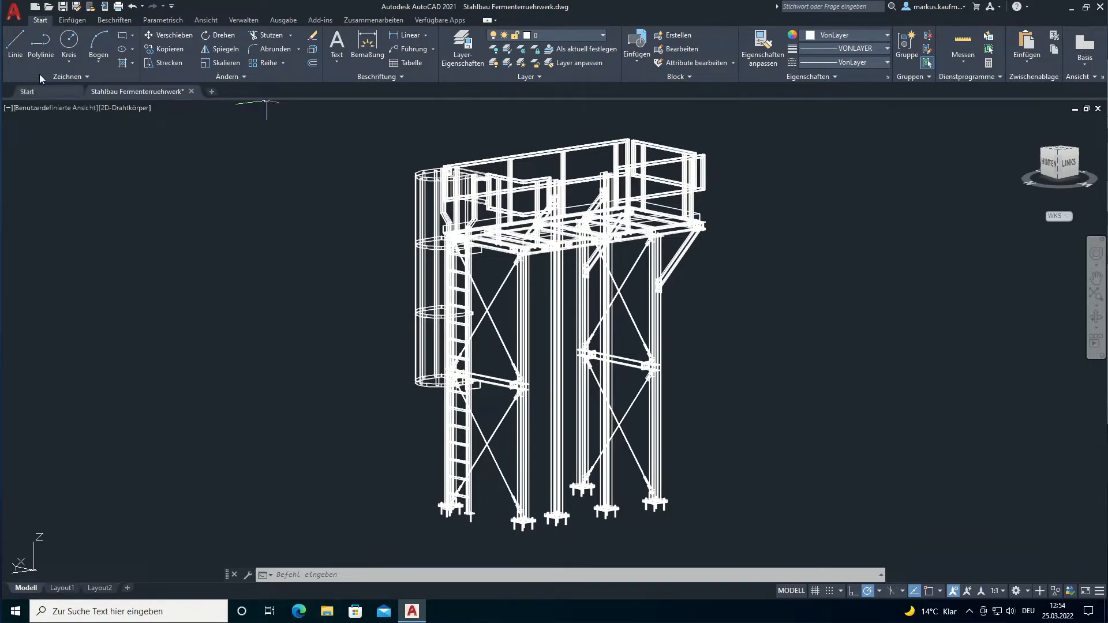
{"action": "left_click", "coordinate": [13, 12]}
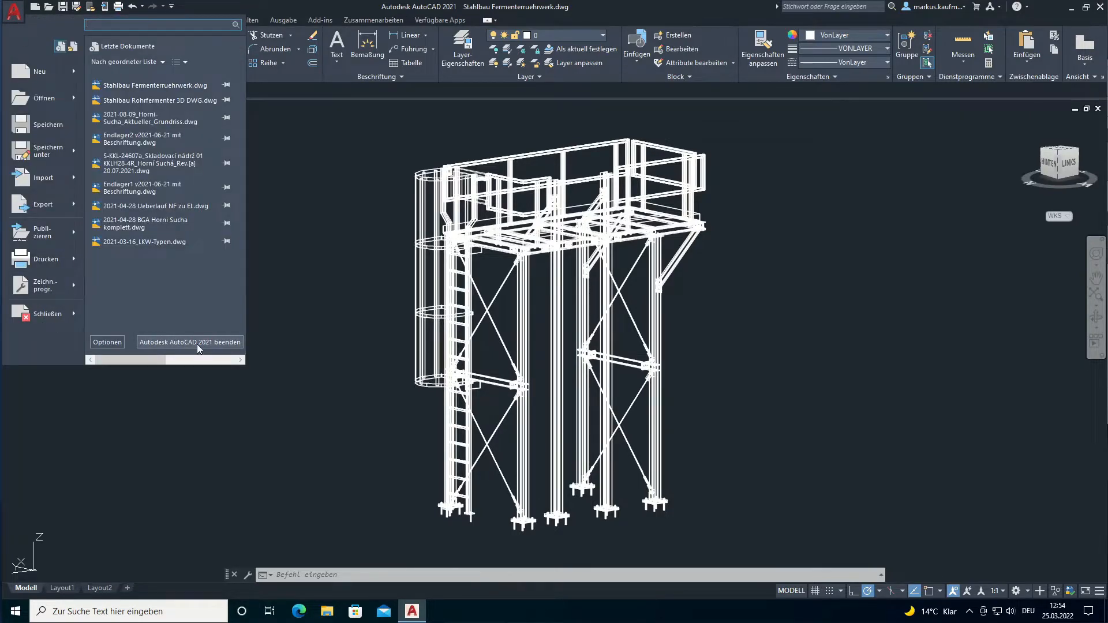
{"action": "left_click", "coordinate": [189, 342]}
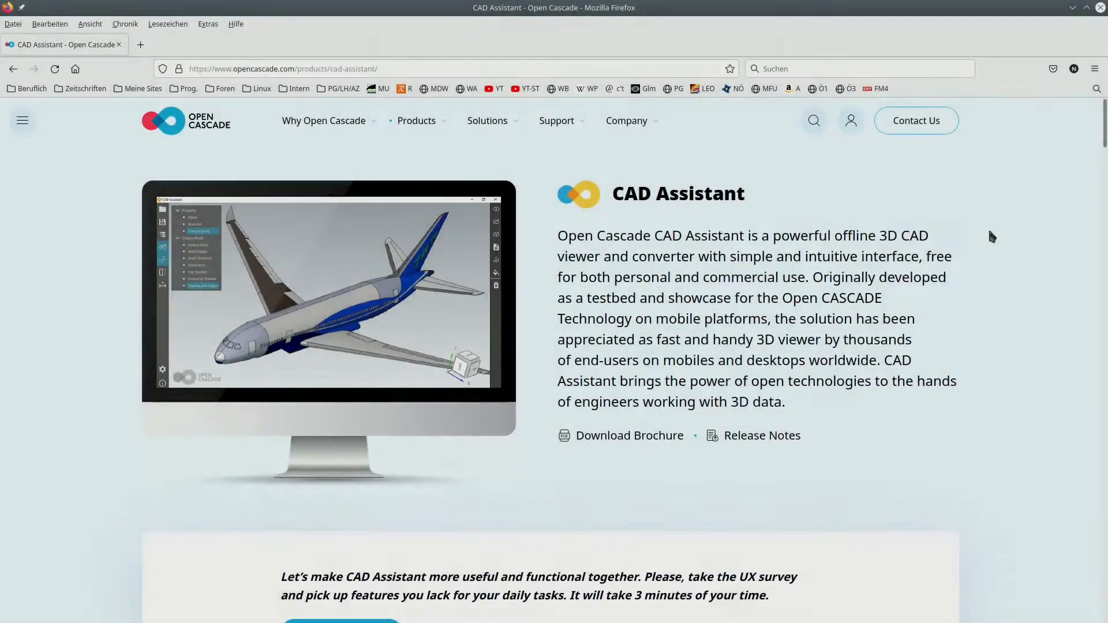
- Scroll the CAD Assistant page down to the Windows/macOS/Linux download links
{"action": "scroll", "scroll_direction": "down", "scroll_amount": 3}
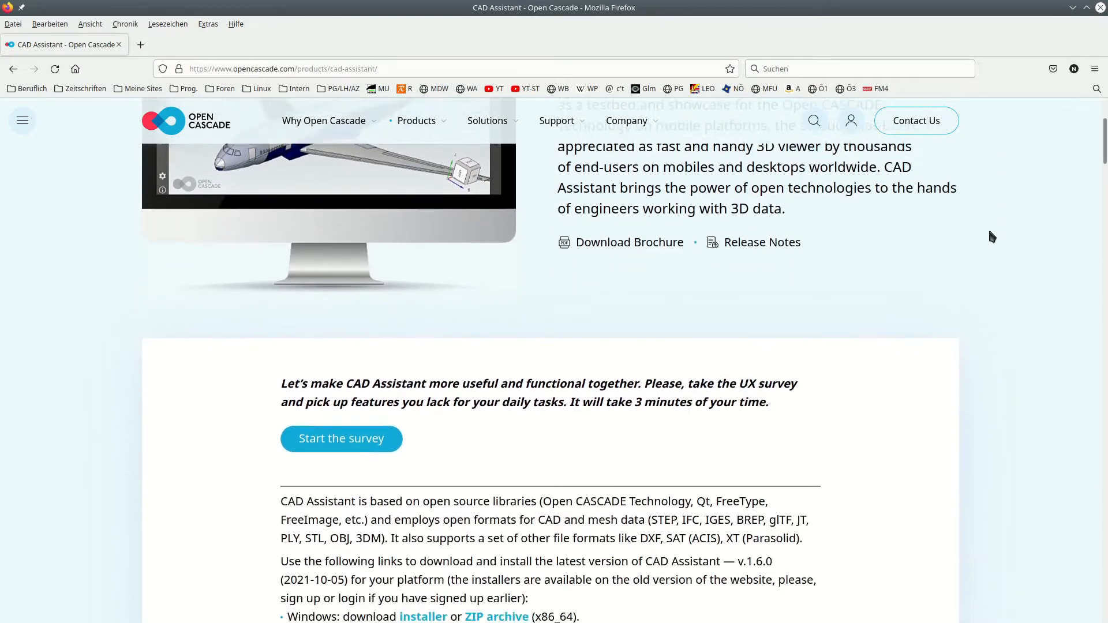
{"action": "scroll", "scroll_direction": "down", "scroll_amount": 3}
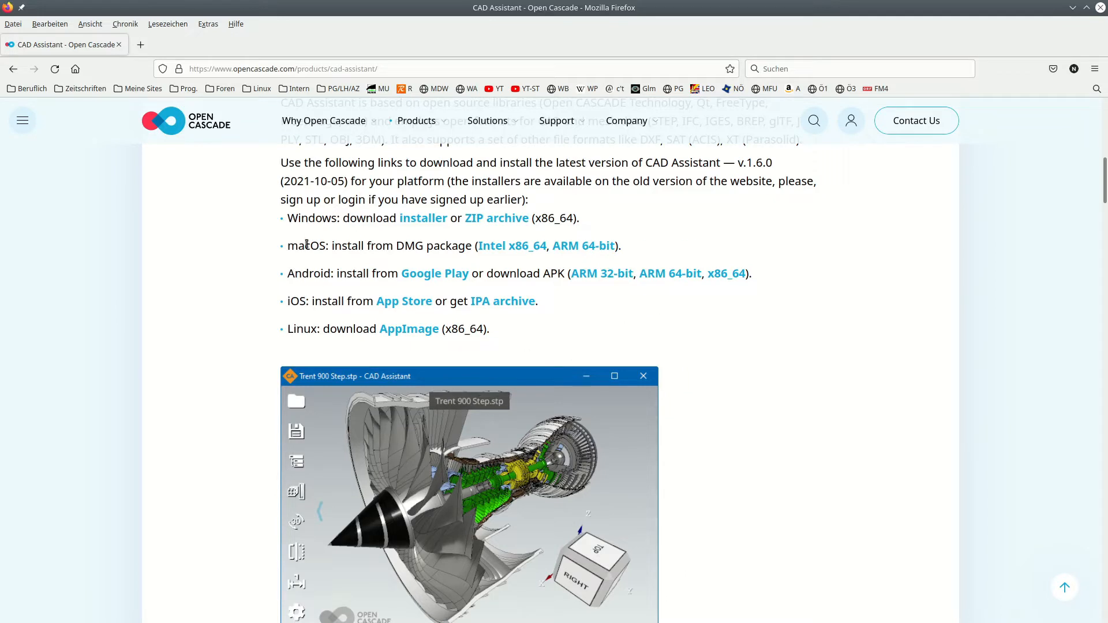
{"action": "mouse_move", "coordinate": [569, 206]}
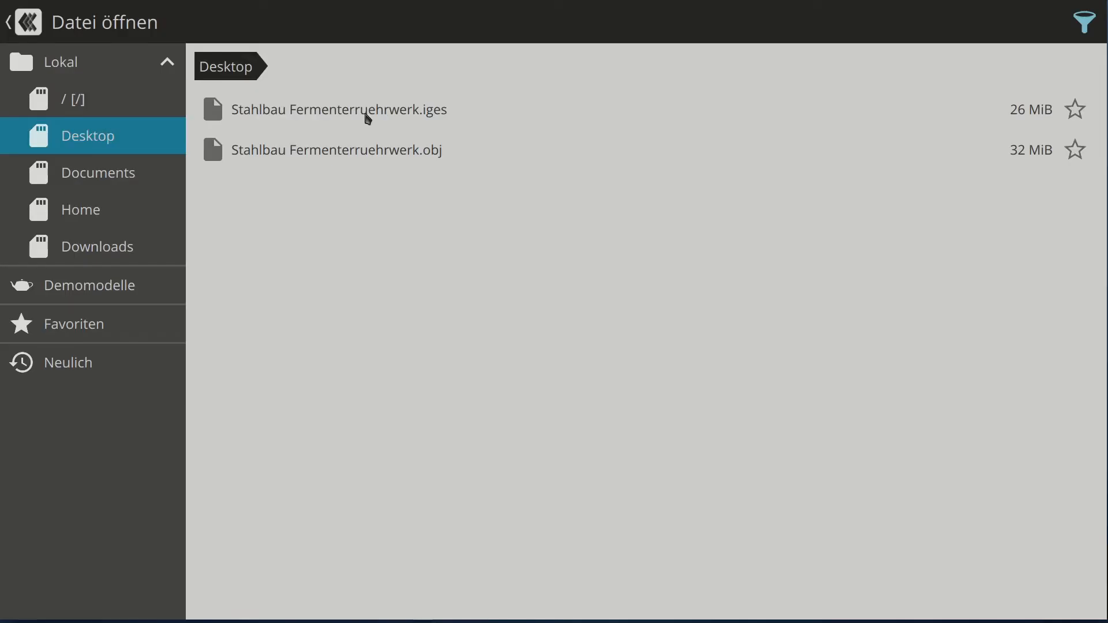
- Load Stahlbau Fermenterruehrwerk.iges, inspect the model and start saving it with the format list shown
{"action": "double_click", "coordinate": [338, 109]}
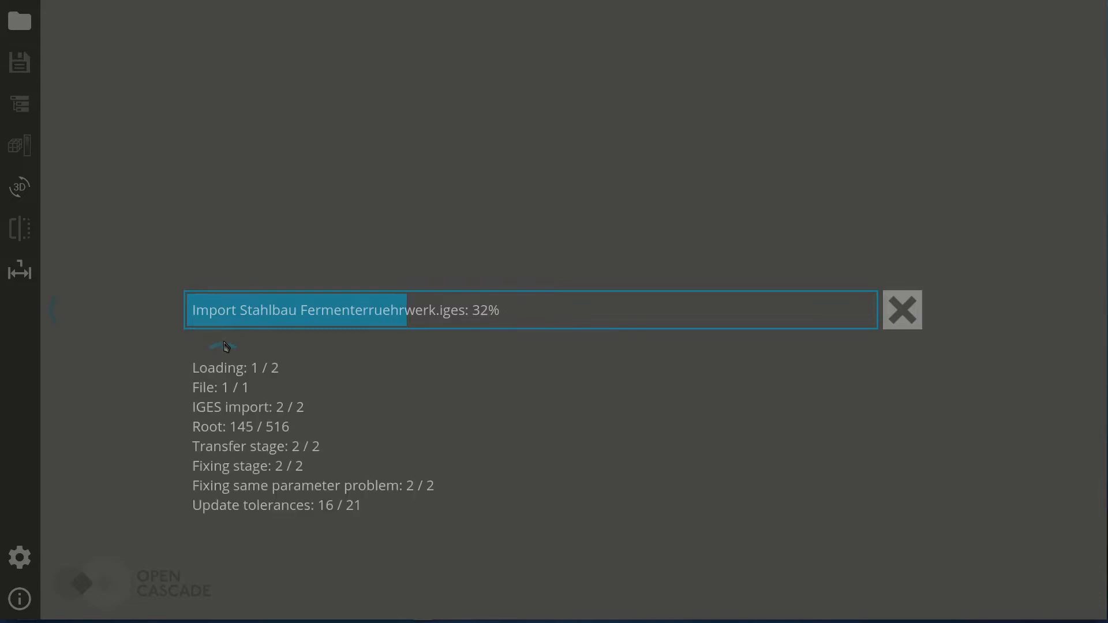
{"action": "mouse_move", "coordinate": [444, 393]}
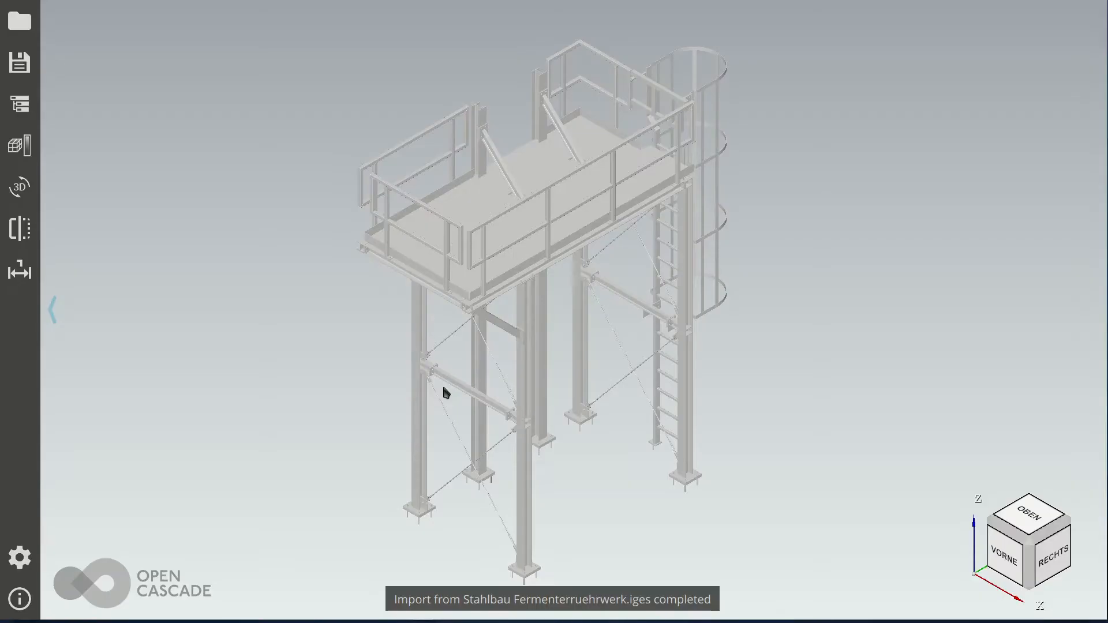
{"action": "mouse_move", "coordinate": [660, 481]}
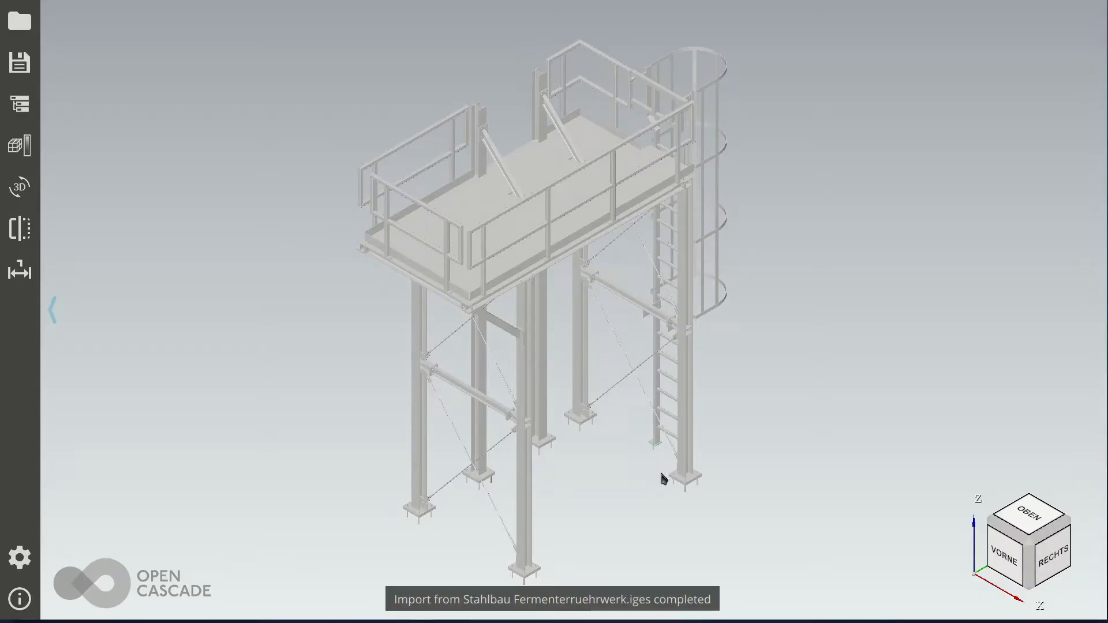
{"action": "left_click_drag", "start_coordinate": [660, 478], "coordinate": [722, 458]}
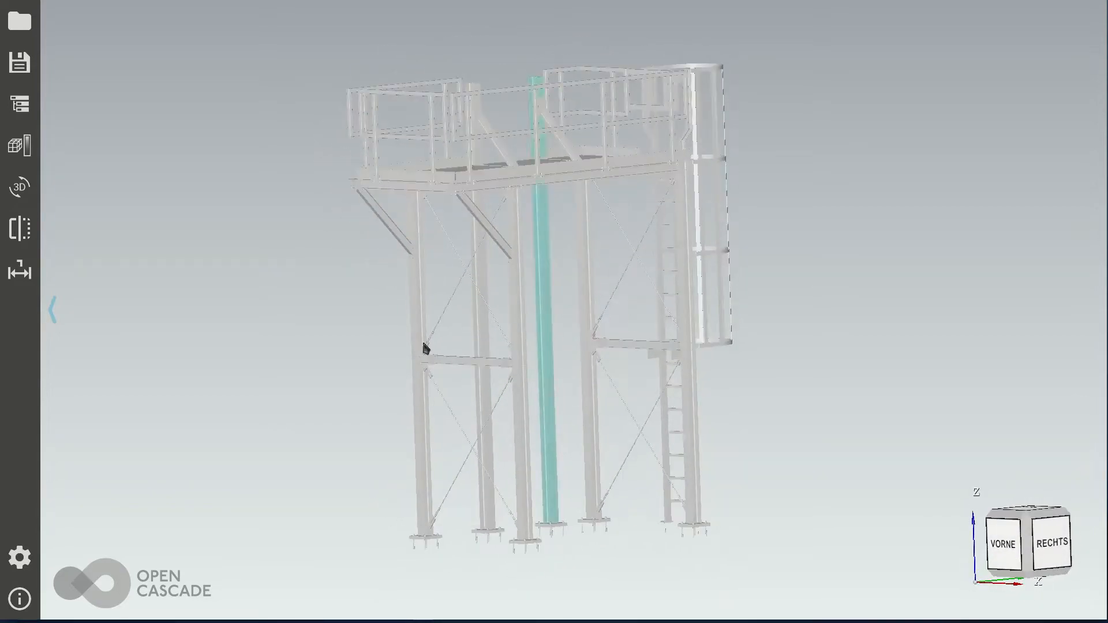
{"action": "left_click", "coordinate": [19, 62]}
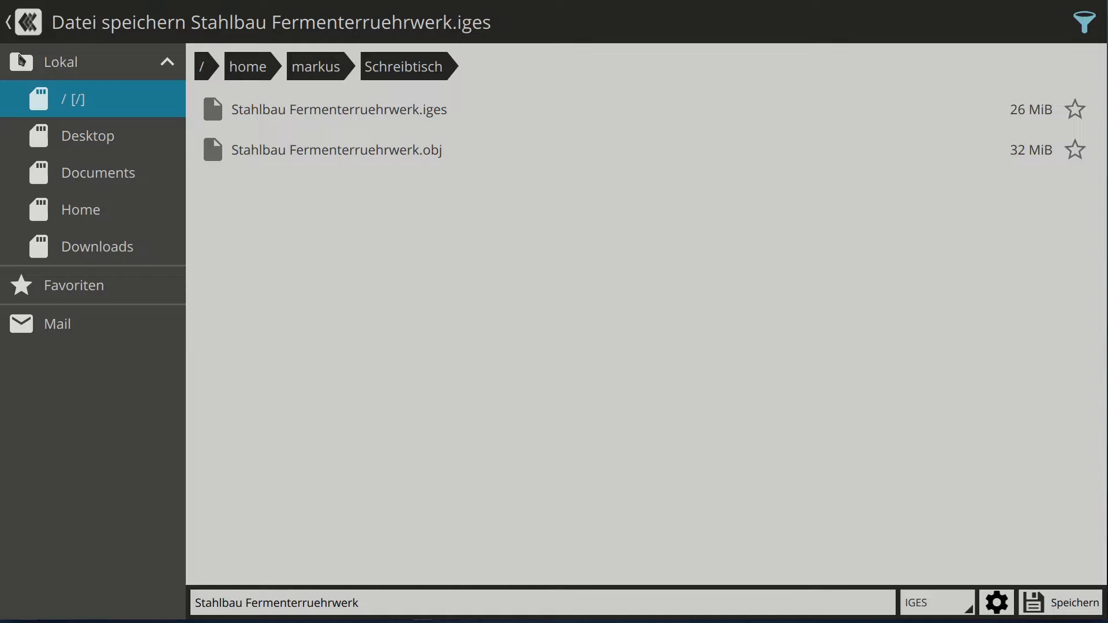
{"action": "mouse_move", "coordinate": [711, 534]}
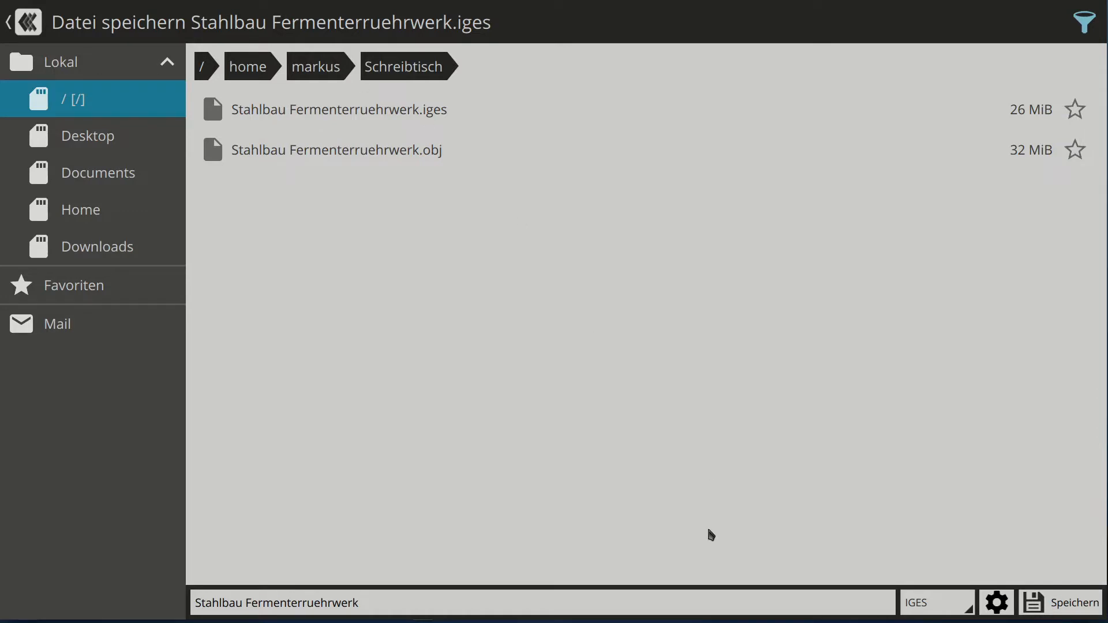
{"action": "mouse_move", "coordinate": [914, 602]}
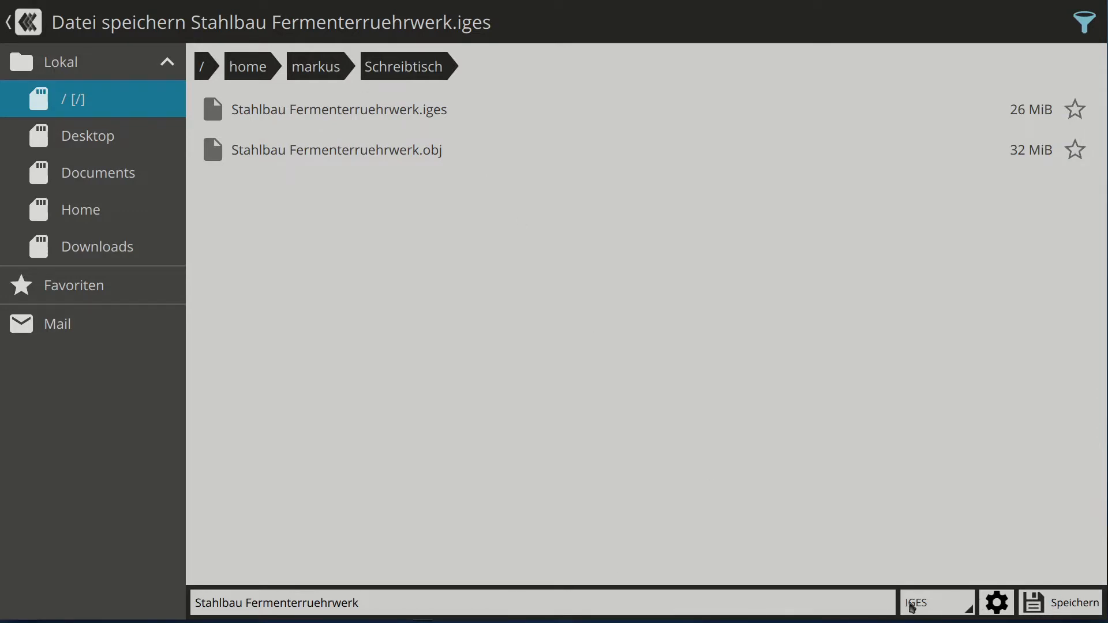
{"action": "left_click", "coordinate": [934, 603]}
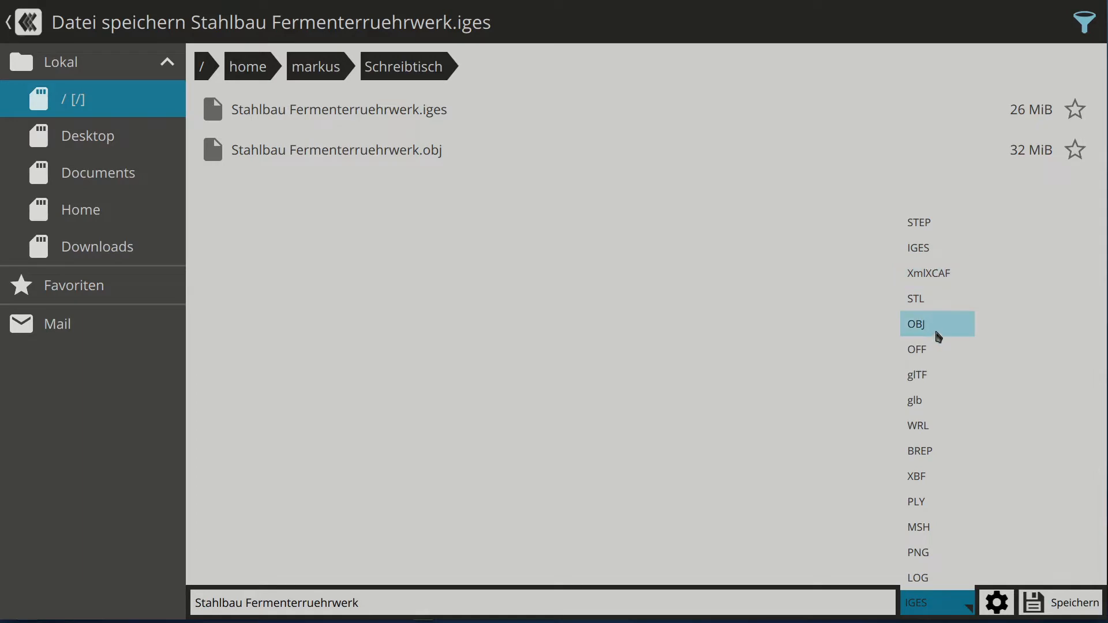
- Save the model as Stahlbau Fermenterruehrwerk.obj, overwriting the existing OBJ file
{"action": "left_click", "coordinate": [916, 323]}
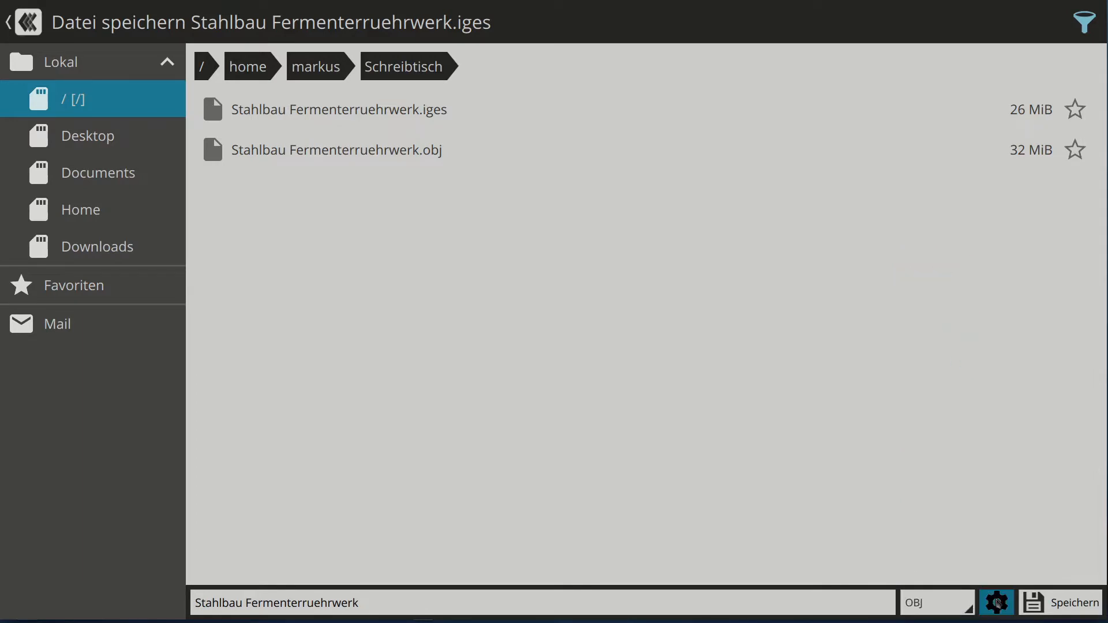
{"action": "left_click", "coordinate": [996, 603]}
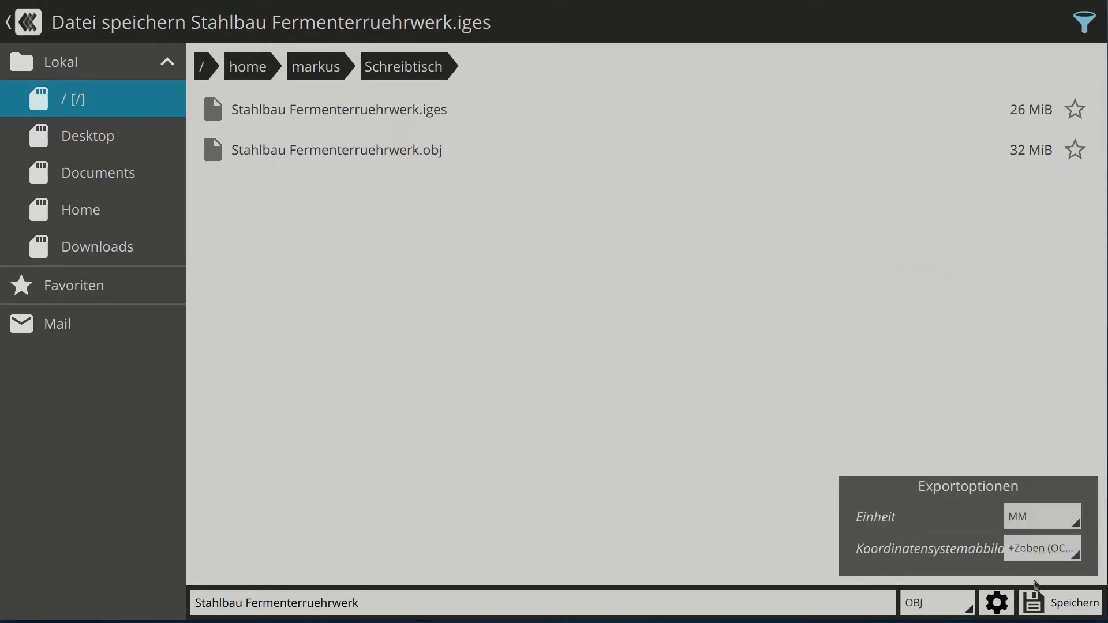
{"action": "left_click", "coordinate": [1071, 602]}
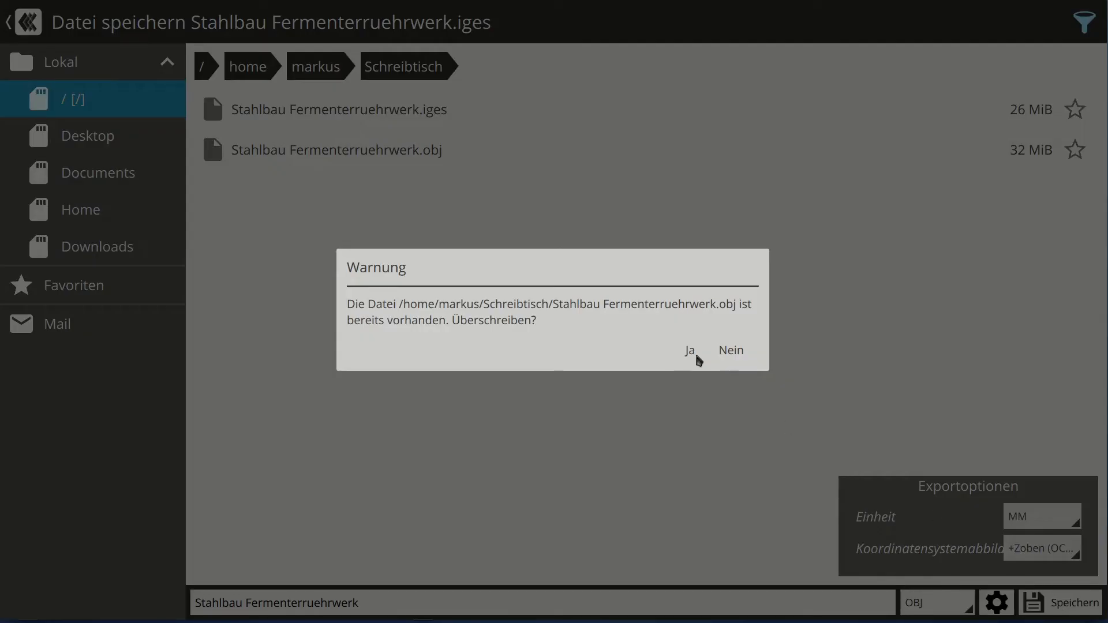
{"action": "left_click", "coordinate": [689, 351]}
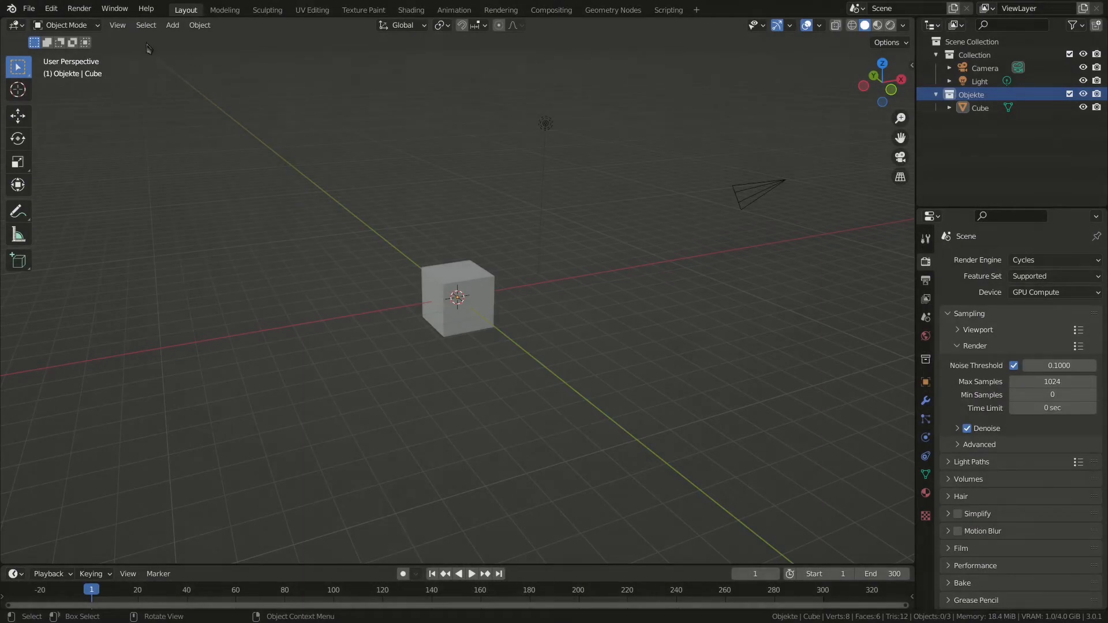
- Verify in Preferences Add-ons that Import-Export: Wavefront OBJ is enabled, then return to the scene
{"action": "left_click", "coordinate": [49, 8]}
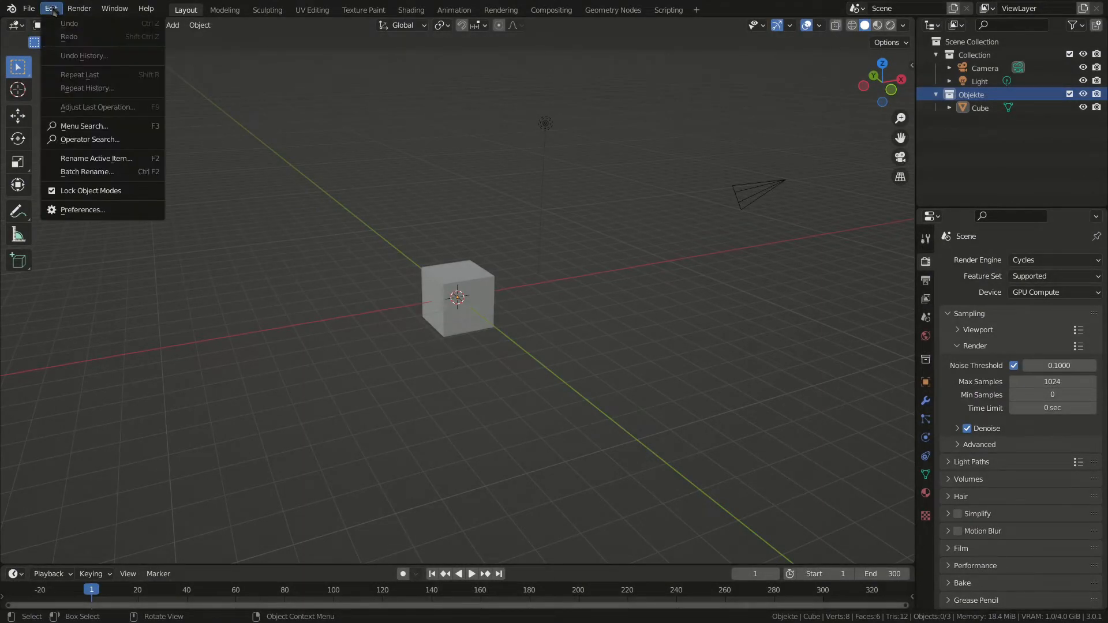
{"action": "left_click", "coordinate": [82, 210]}
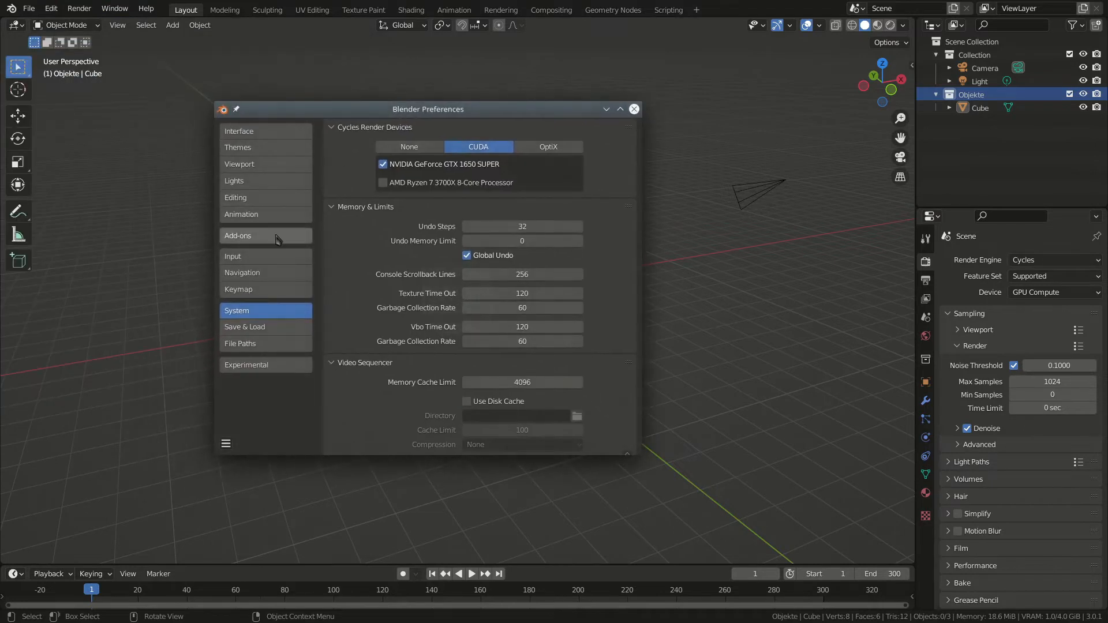
{"action": "left_click", "coordinate": [237, 236]}
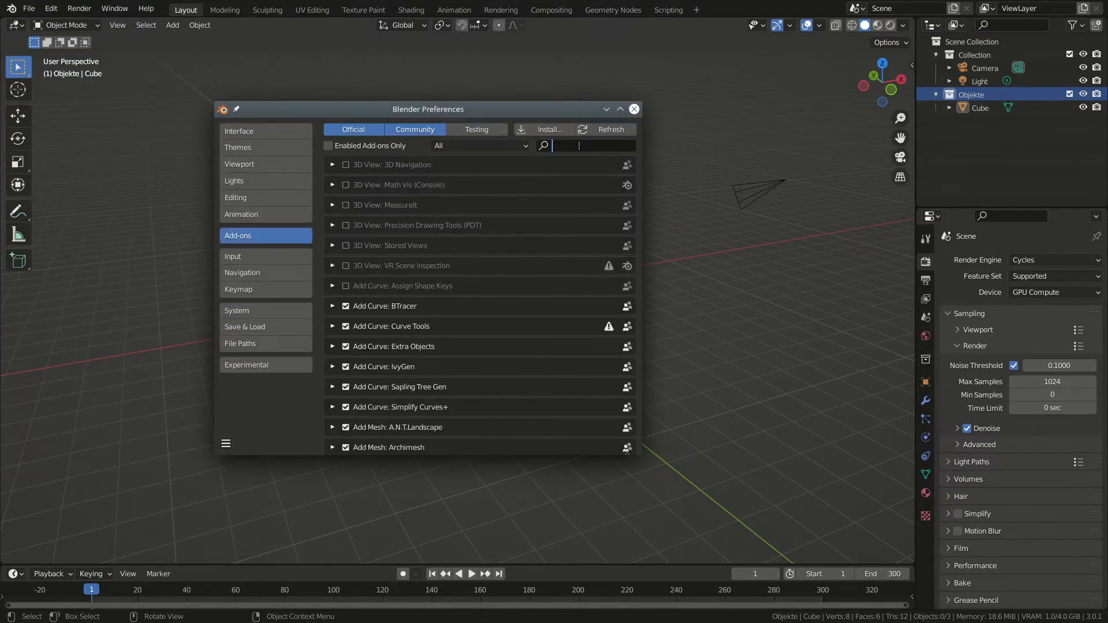
{"action": "type", "text": "OBJ"}
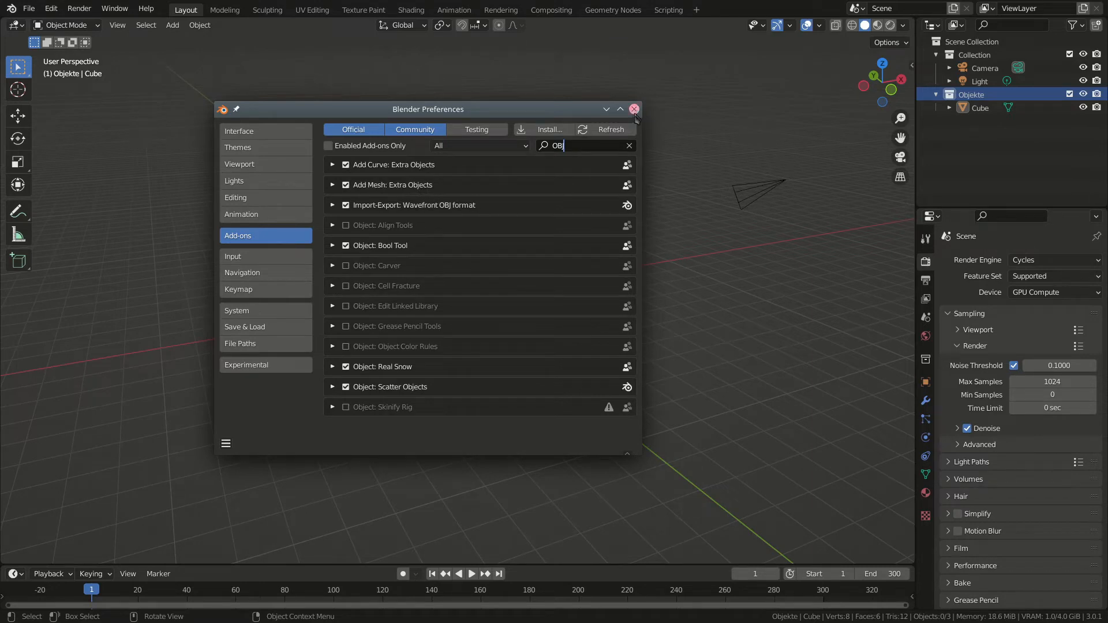
{"action": "left_click", "coordinate": [632, 108]}
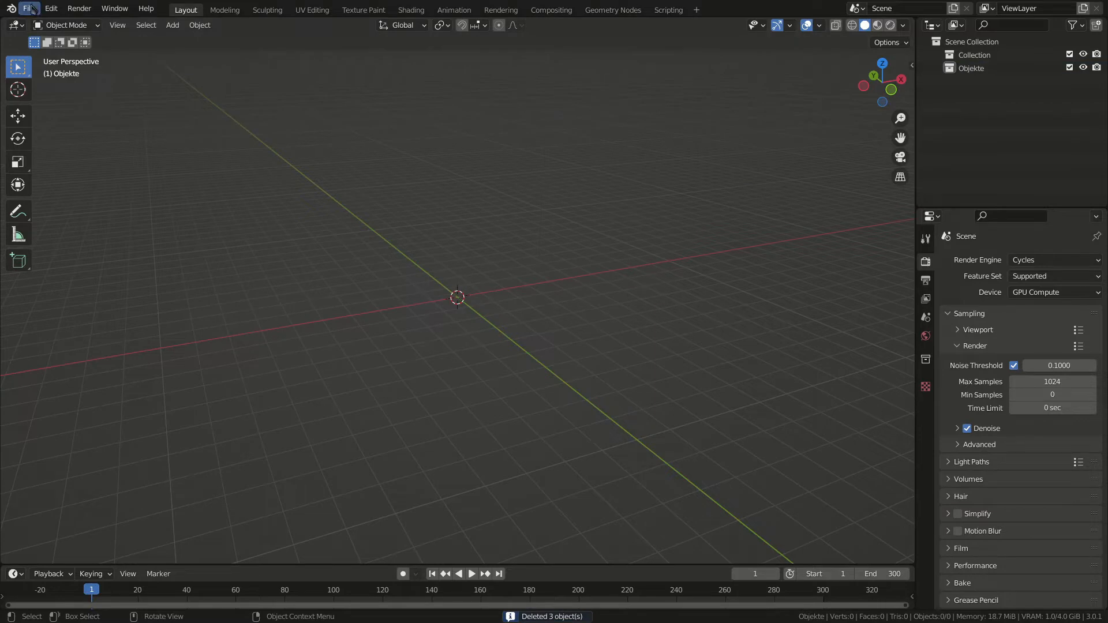
{"action": "left_click", "coordinate": [29, 8]}
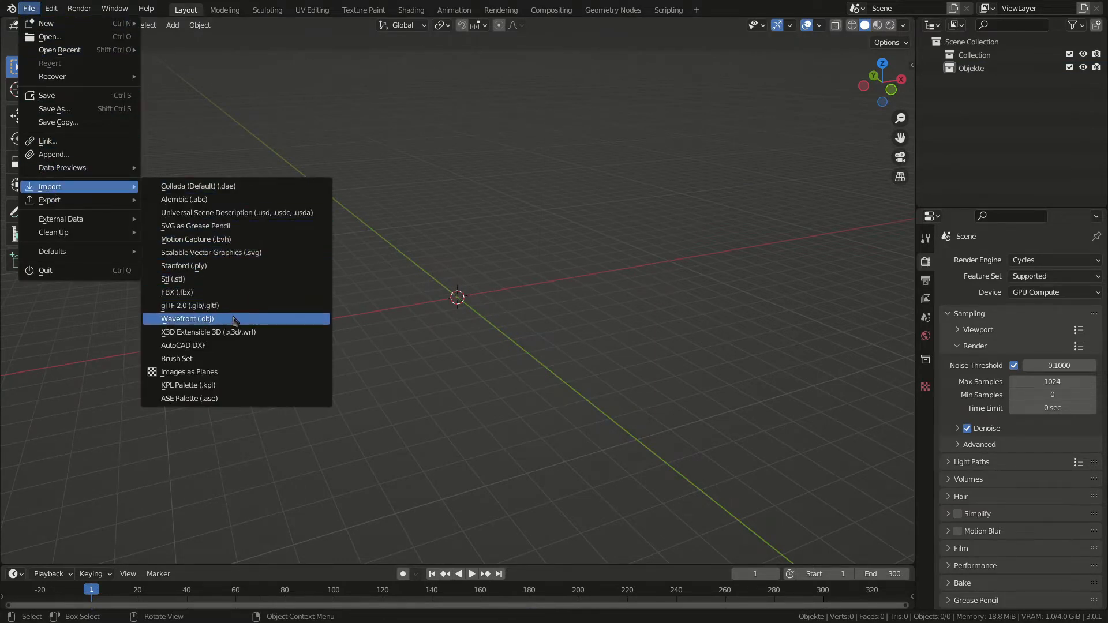
- Import Stahlbau Fermenterruehrwerk.obj from the Desktop with -X forward, Z up and Split by Group enabled
{"action": "left_click", "coordinate": [187, 319]}
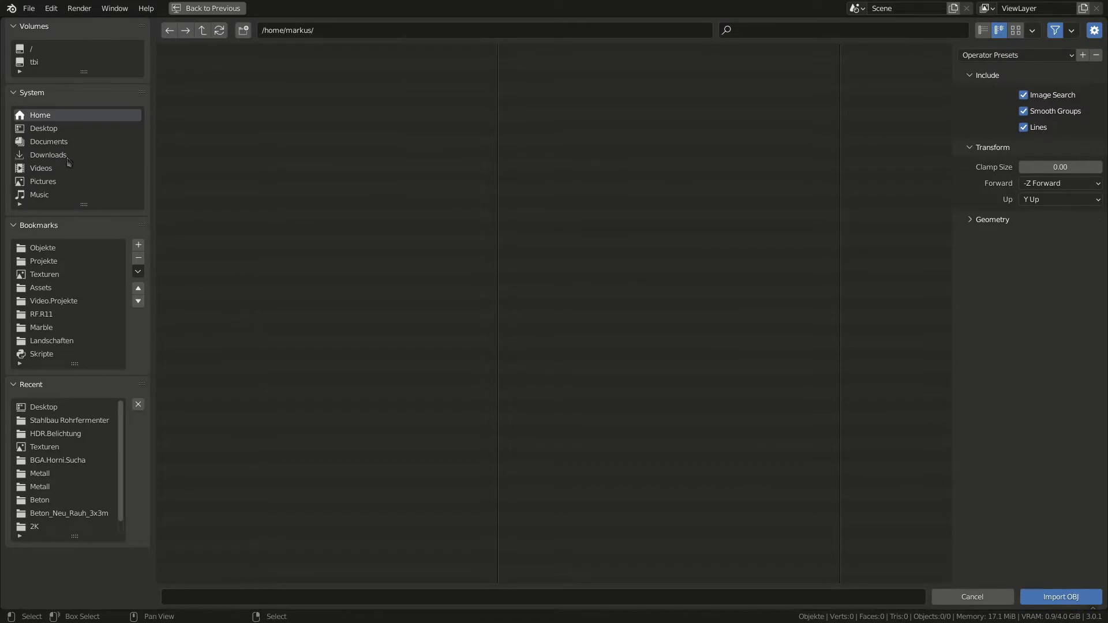
{"action": "left_click", "coordinate": [43, 128]}
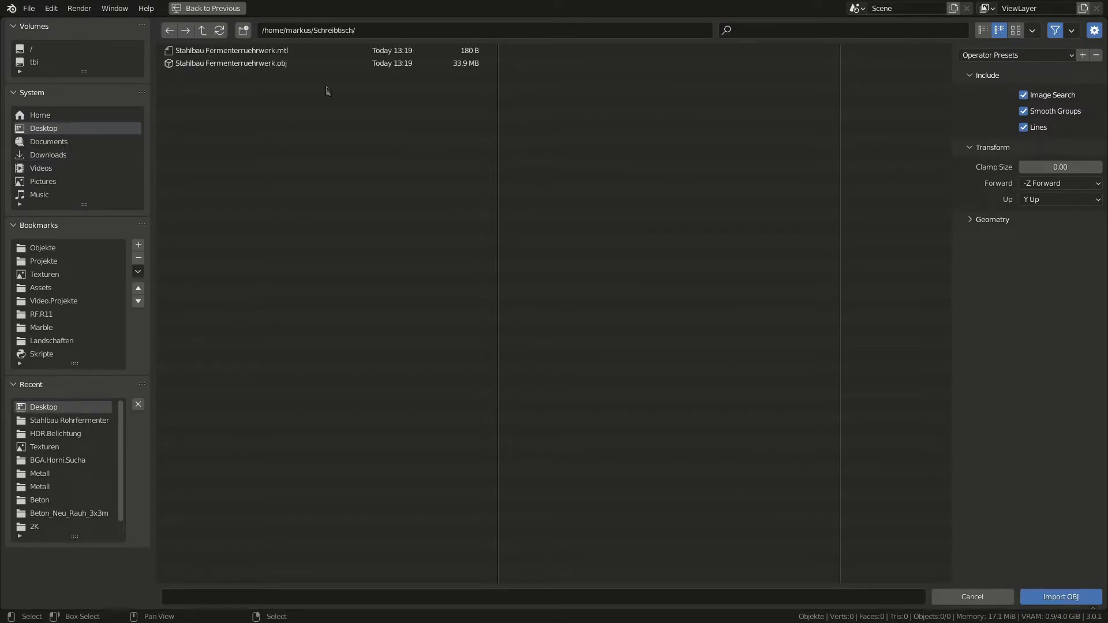
{"action": "left_click", "coordinate": [230, 62]}
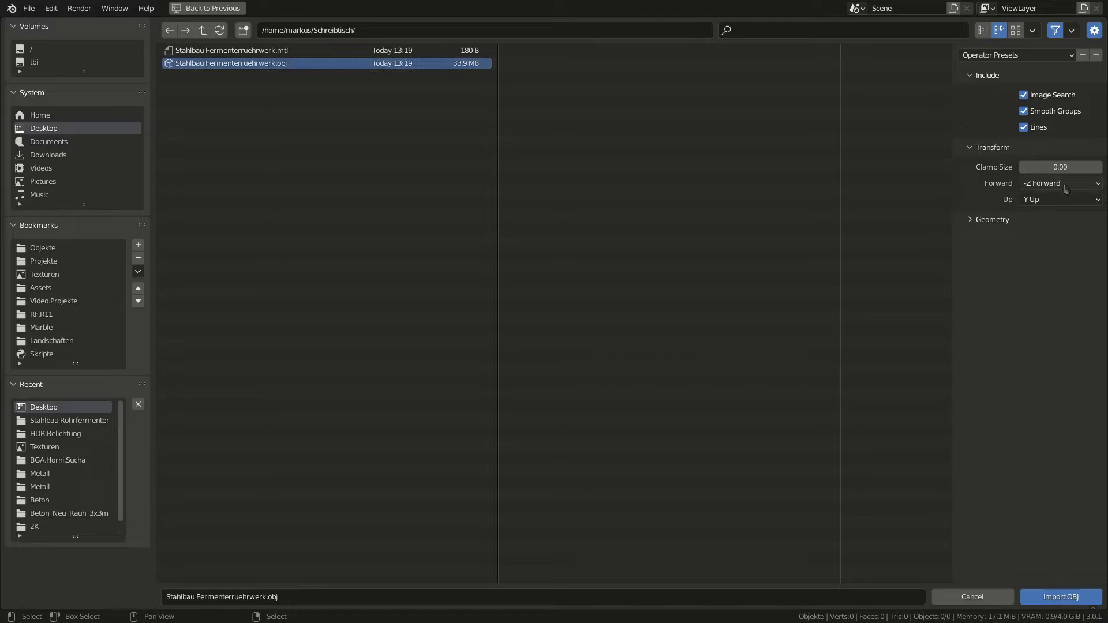
{"action": "left_click", "coordinate": [1059, 184]}
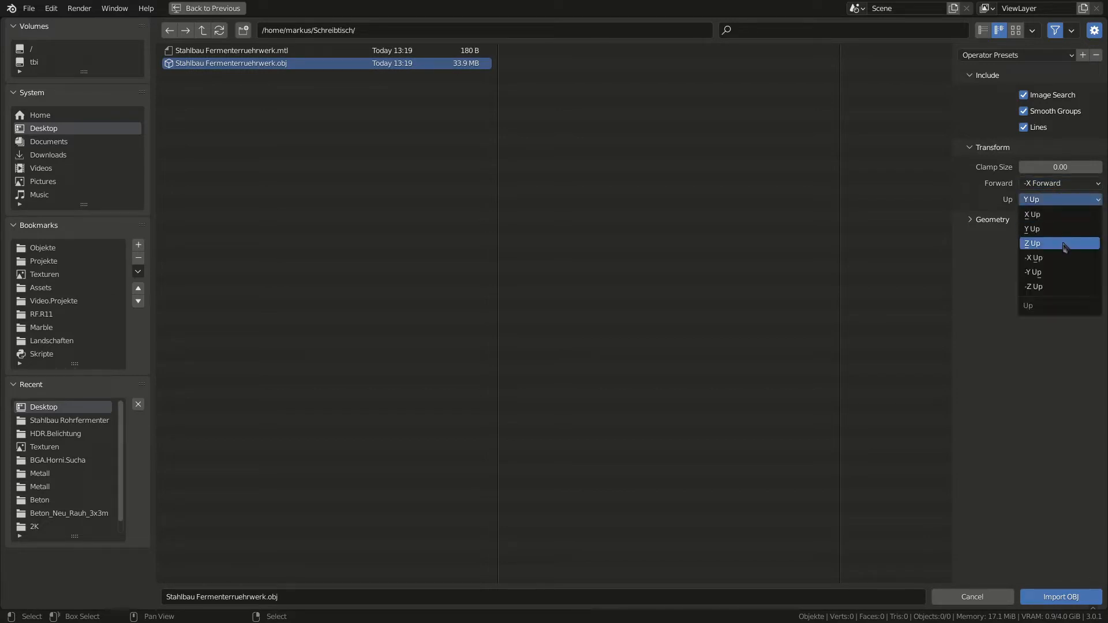
{"action": "left_click", "coordinate": [1032, 244]}
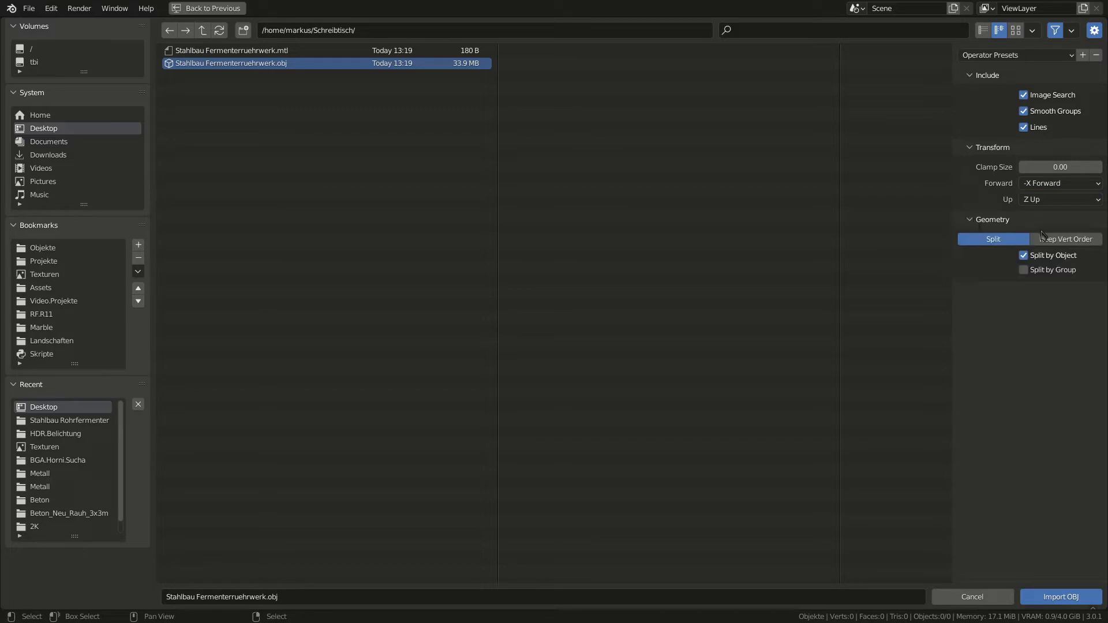
{"action": "left_click", "coordinate": [1023, 269]}
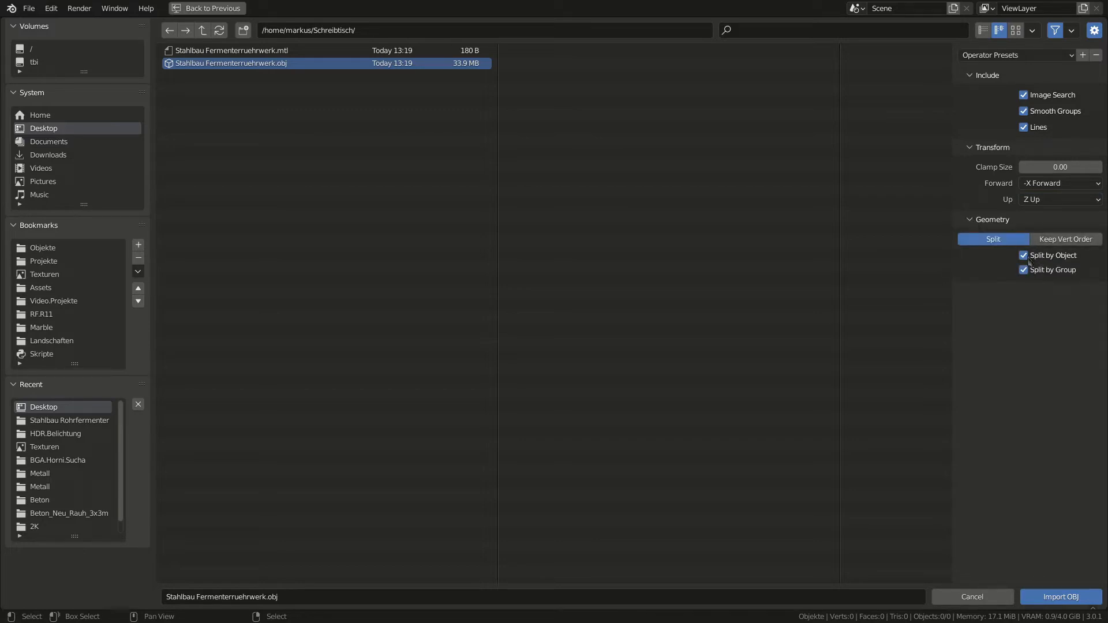
{"action": "mouse_move", "coordinate": [1056, 555]}
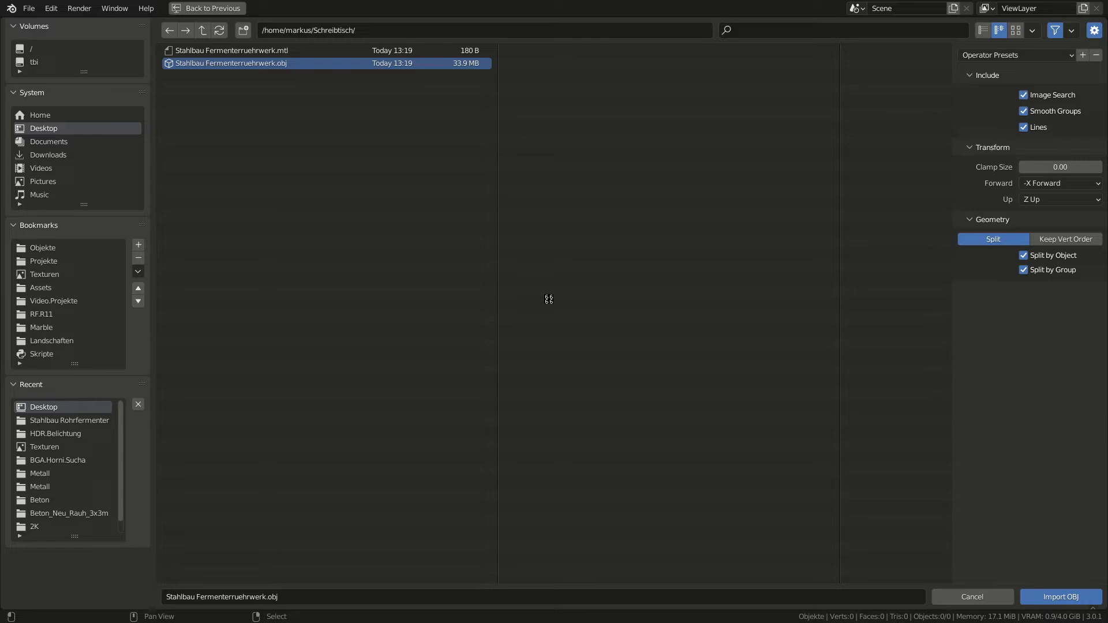
{"action": "left_click", "coordinate": [1059, 597]}
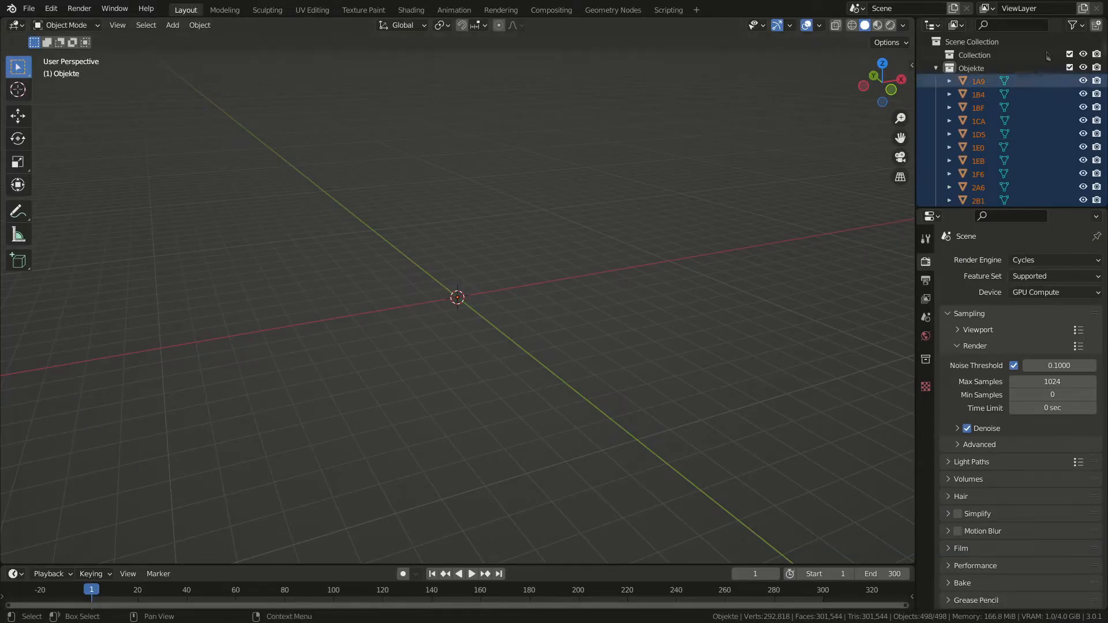
- Scale all imported steel parts by 0.1 and frame the whole platform in the viewport
{"action": "left_click", "coordinate": [978, 94]}
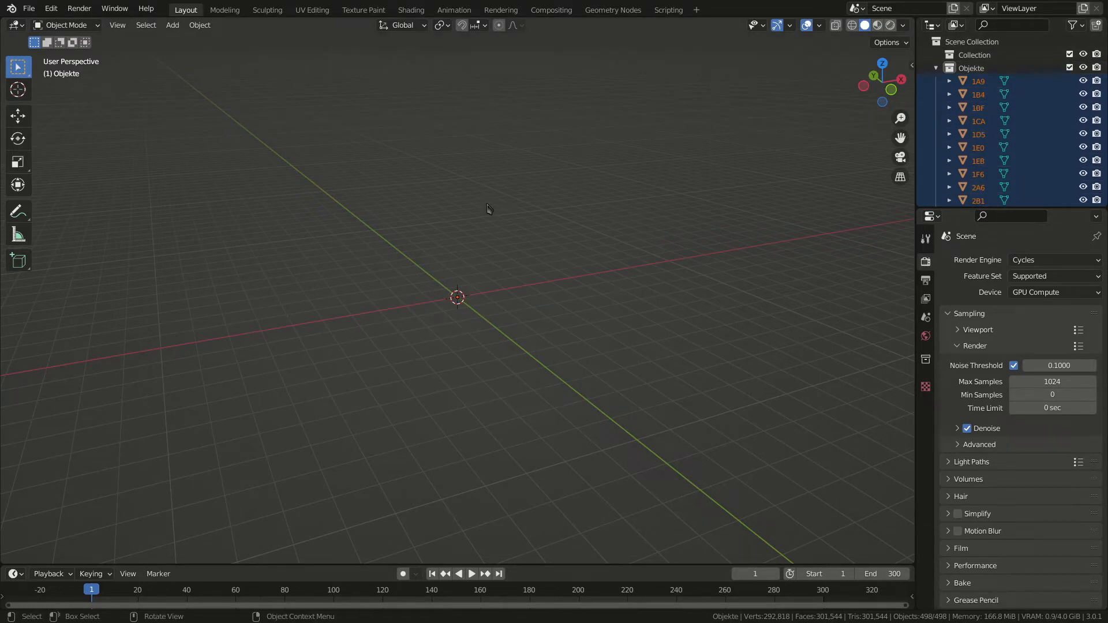
{"action": "key", "text": "s"}
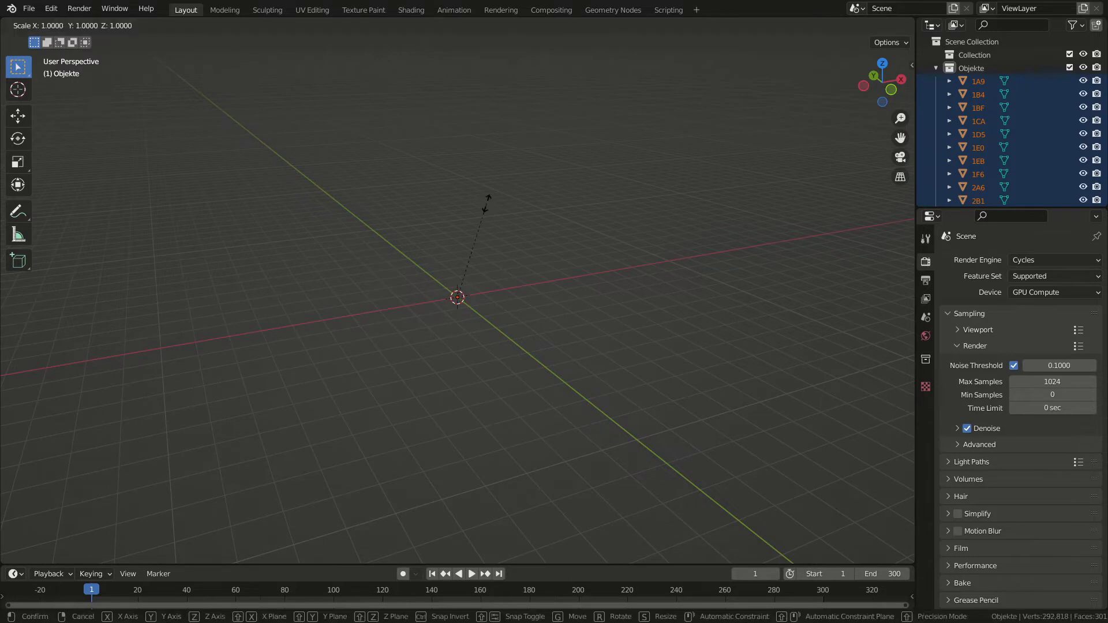
{"action": "type", "text": "0.1|] = 0"}
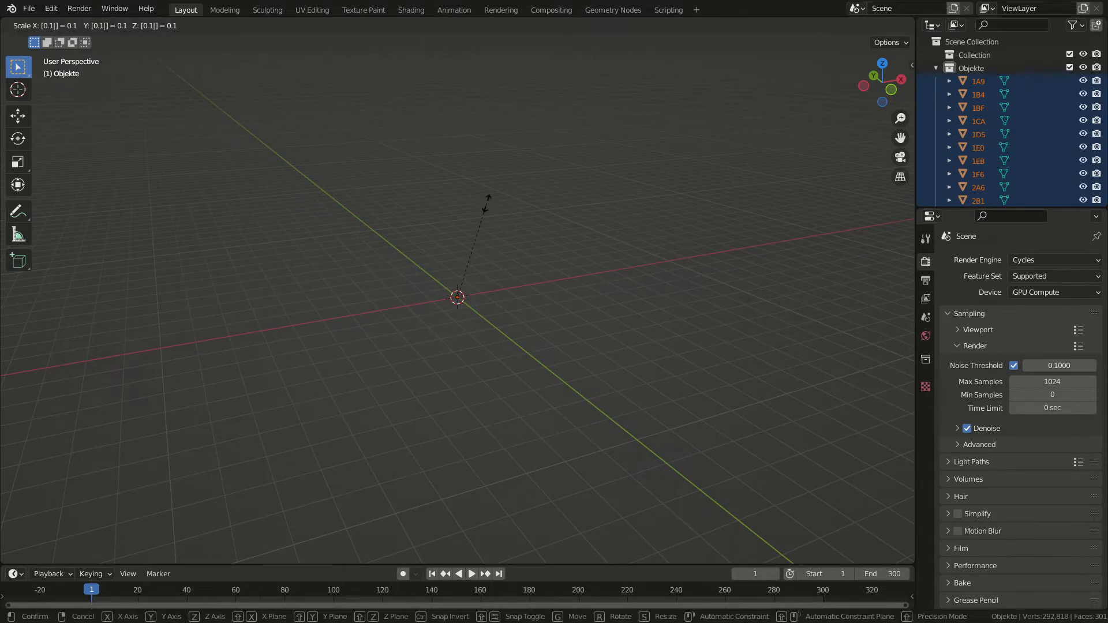
{"action": "left_click", "coordinate": [486, 209]}
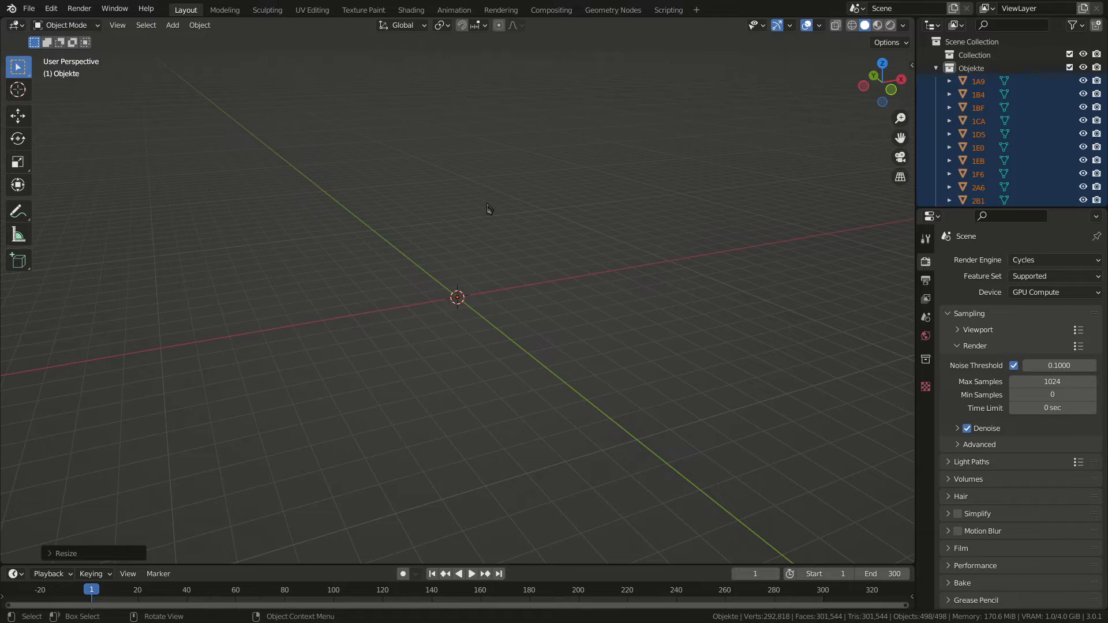
{"action": "key", "text": "s"}
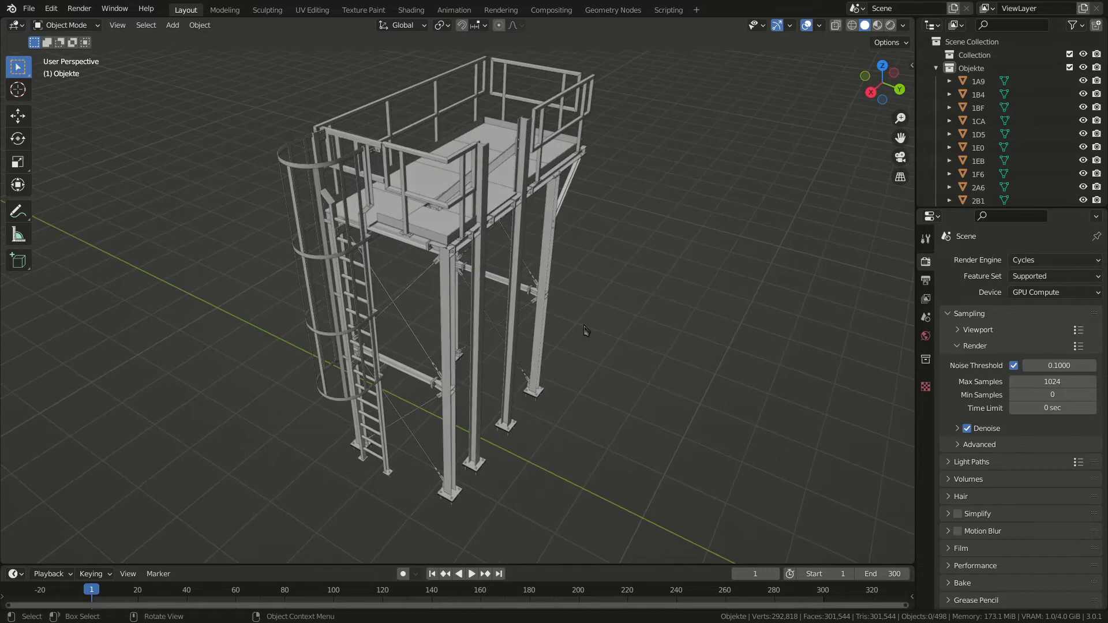
- Leave Blender's grey model and switch to CAD Assistant's coloured steel-structure view
{"action": "scroll", "scroll_direction": "down", "scroll_amount": 3}
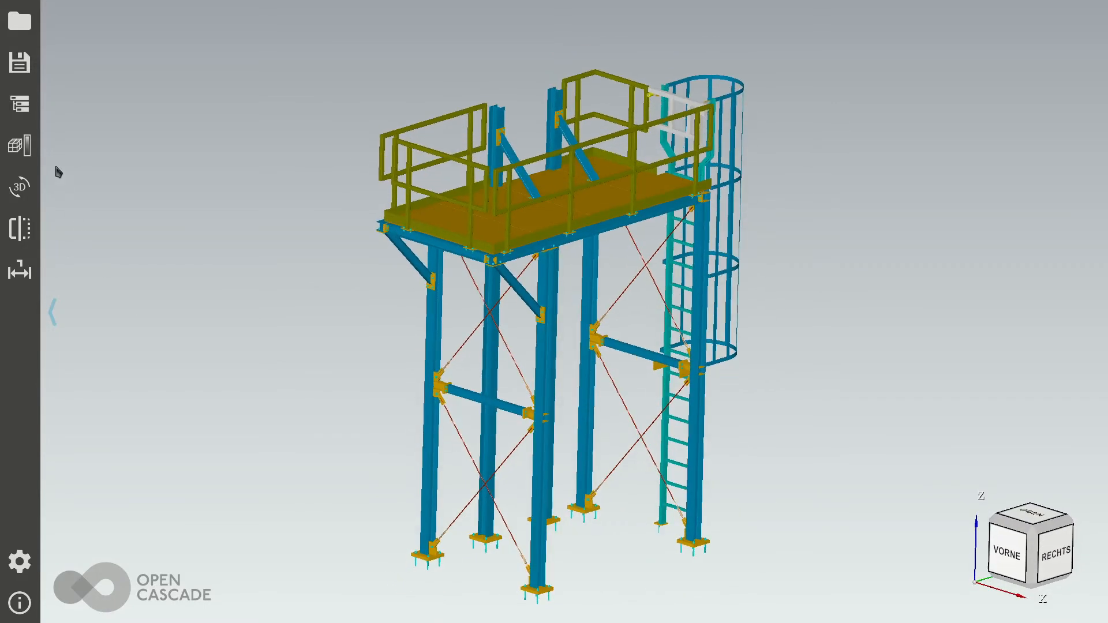
- Save the steel structure from CAD Assistant to a new file that keeps its part colours
{"action": "left_click", "coordinate": [18, 62]}
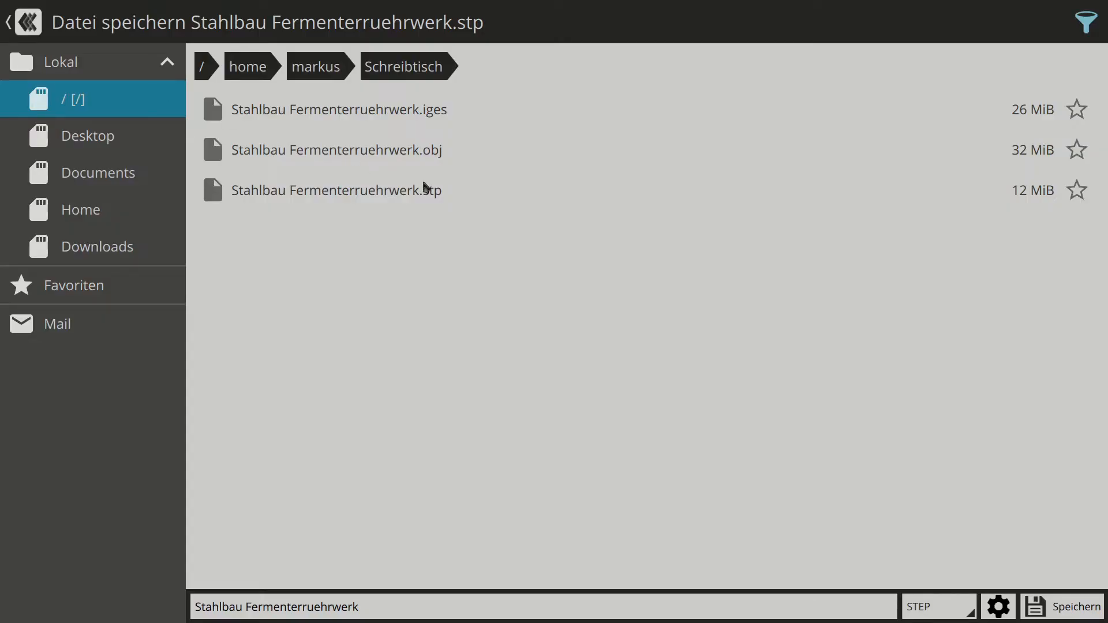
{"action": "left_click", "coordinate": [939, 606]}
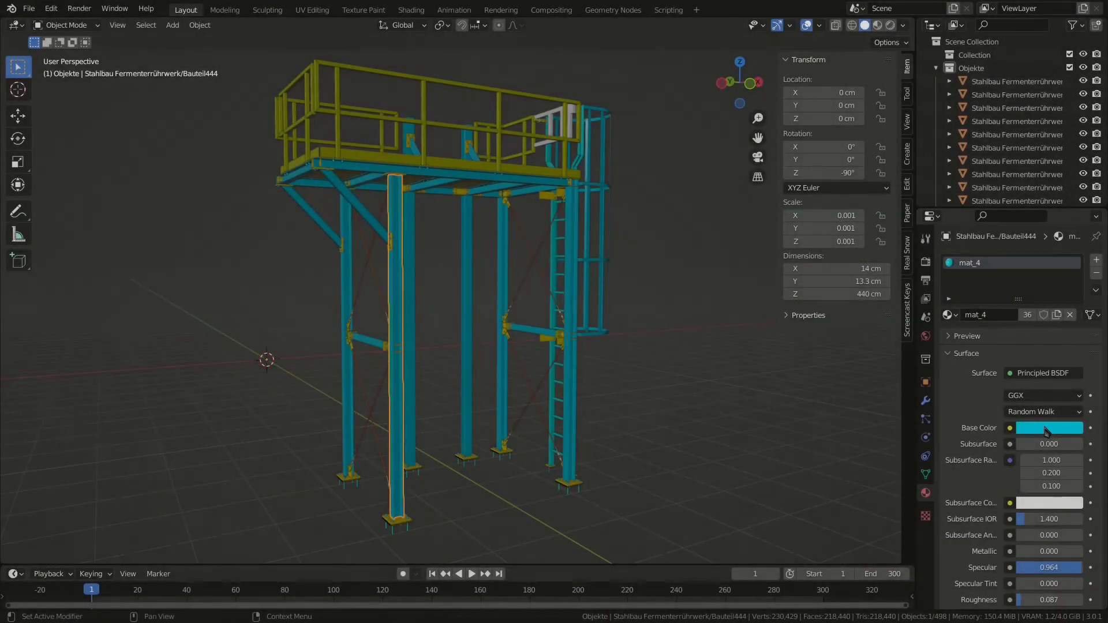
- Set mat_4's base colour to blue and select all parts linked to that material
{"action": "left_click", "coordinate": [1048, 427]}
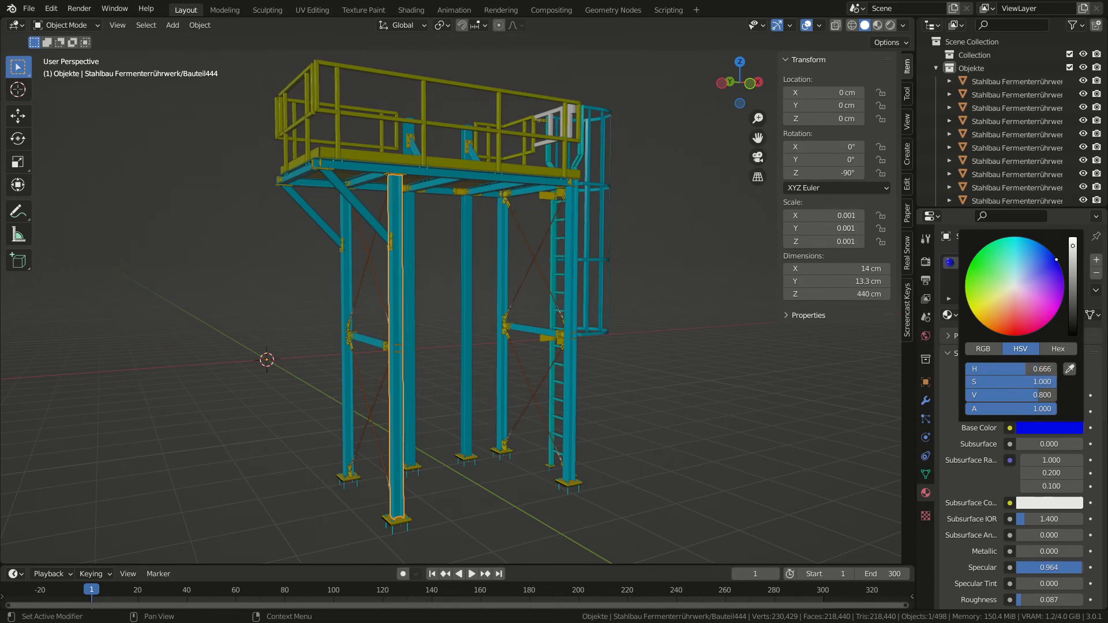
{"action": "left_click", "coordinate": [172, 25]}
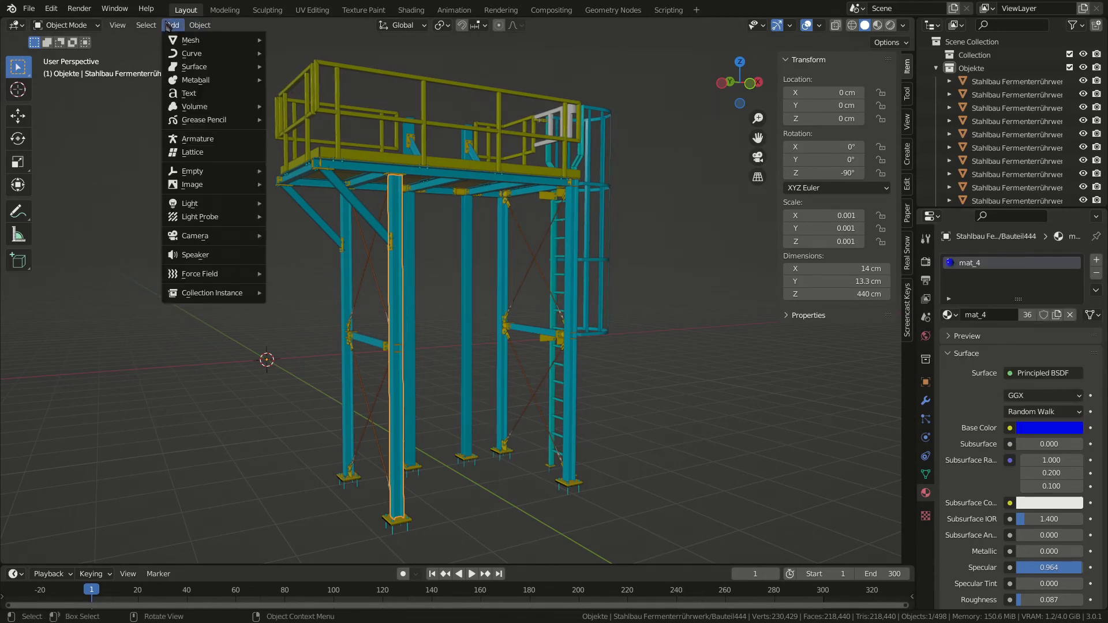
{"action": "left_click", "coordinate": [146, 24]}
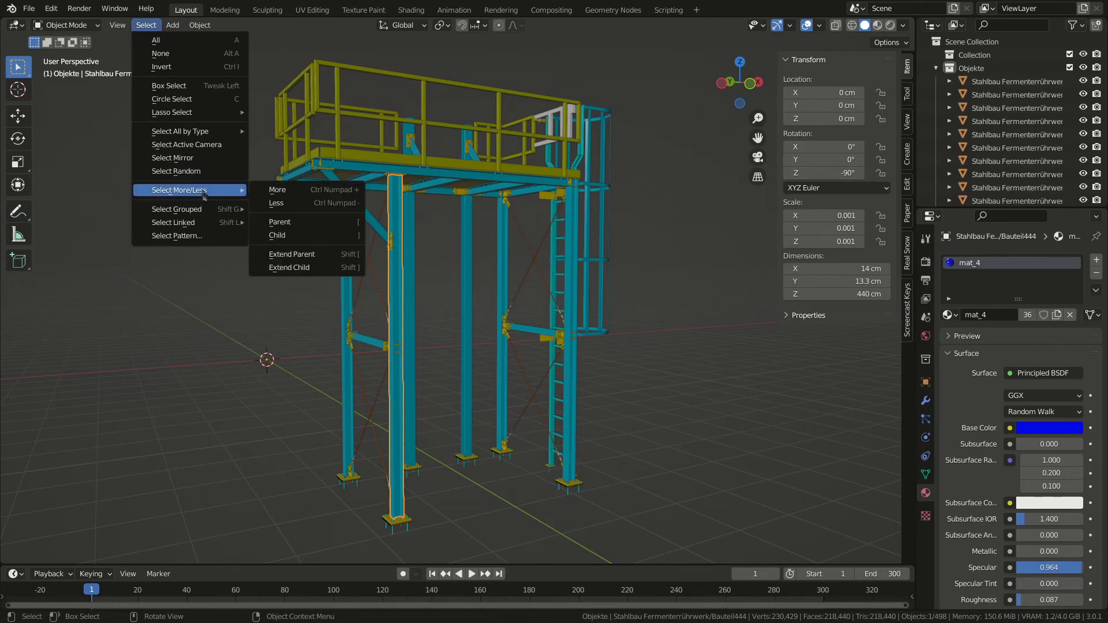
{"action": "mouse_move", "coordinate": [173, 221]}
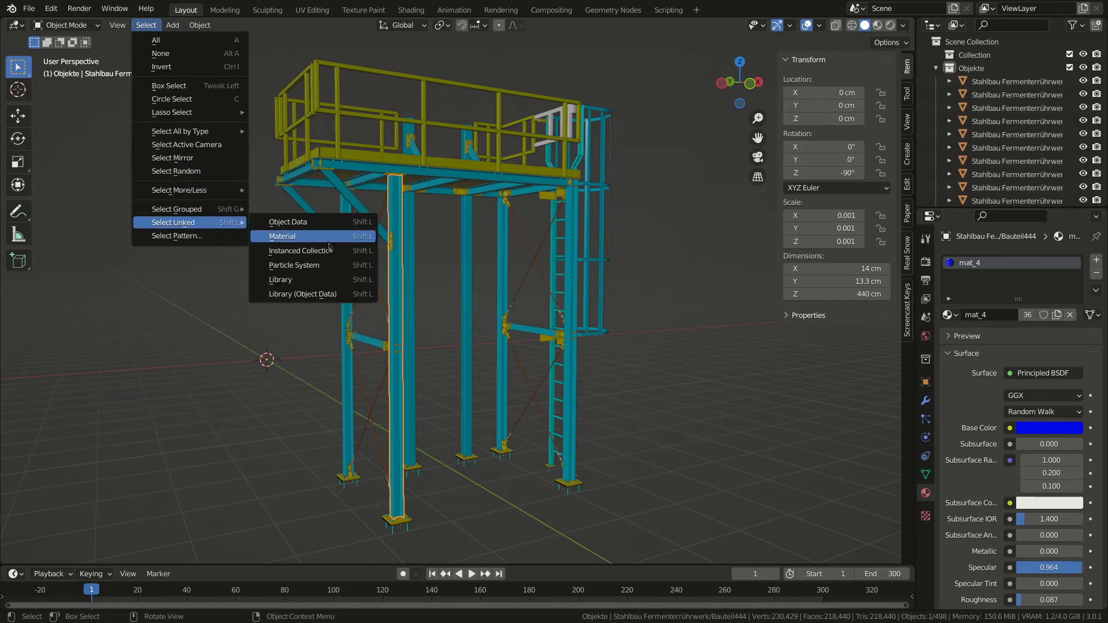
{"action": "left_click", "coordinate": [282, 235]}
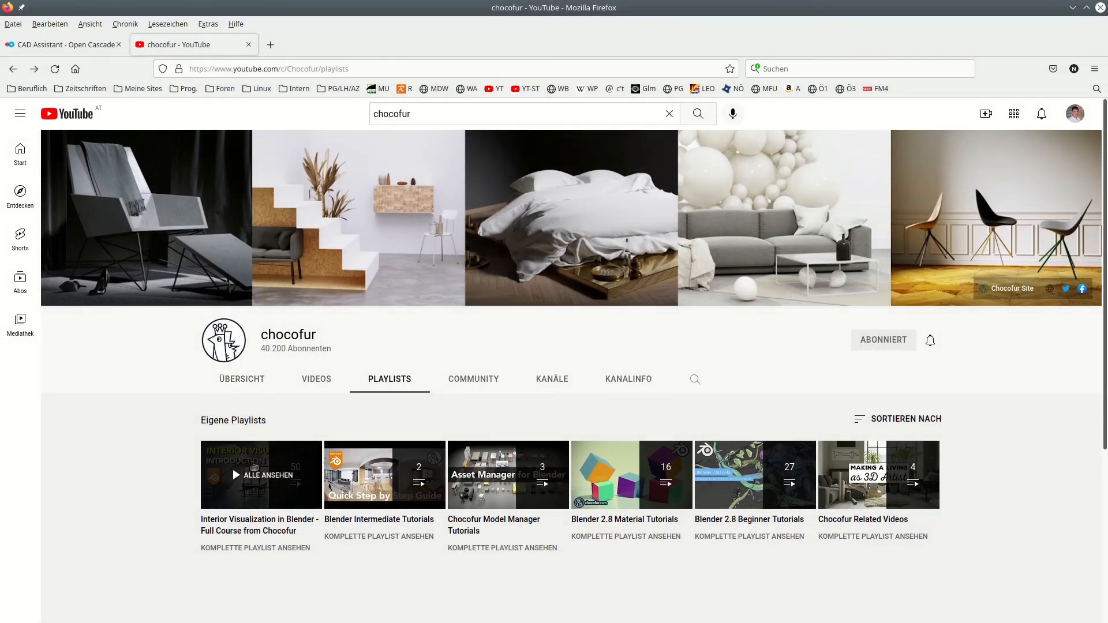
- Open the chocofur 'Interior Visualization in Blender – Full Course' playlist listing its 50 videos
{"action": "left_click", "coordinate": [254, 547]}
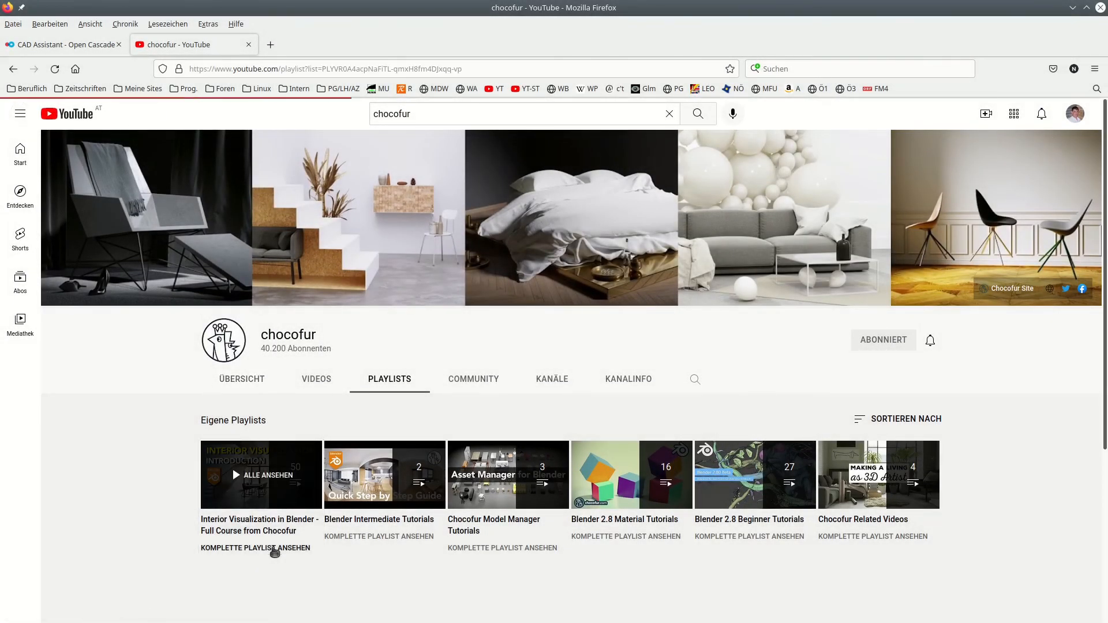
{"action": "left_click", "coordinate": [261, 474]}
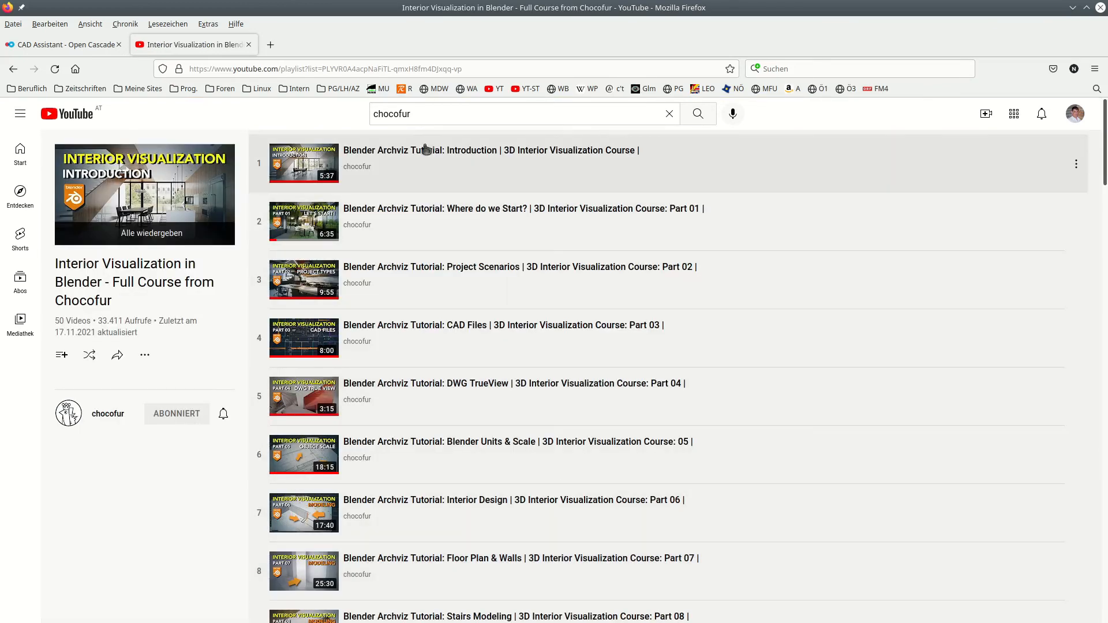
{"action": "mouse_move", "coordinate": [712, 440]}
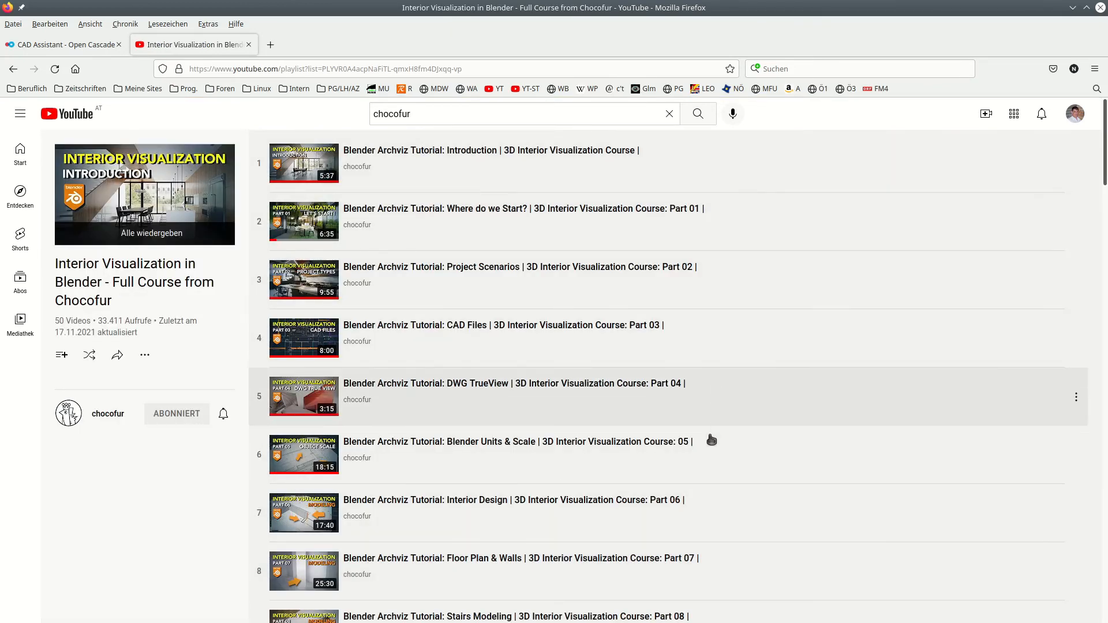
{"action": "mouse_move", "coordinate": [524, 389]}
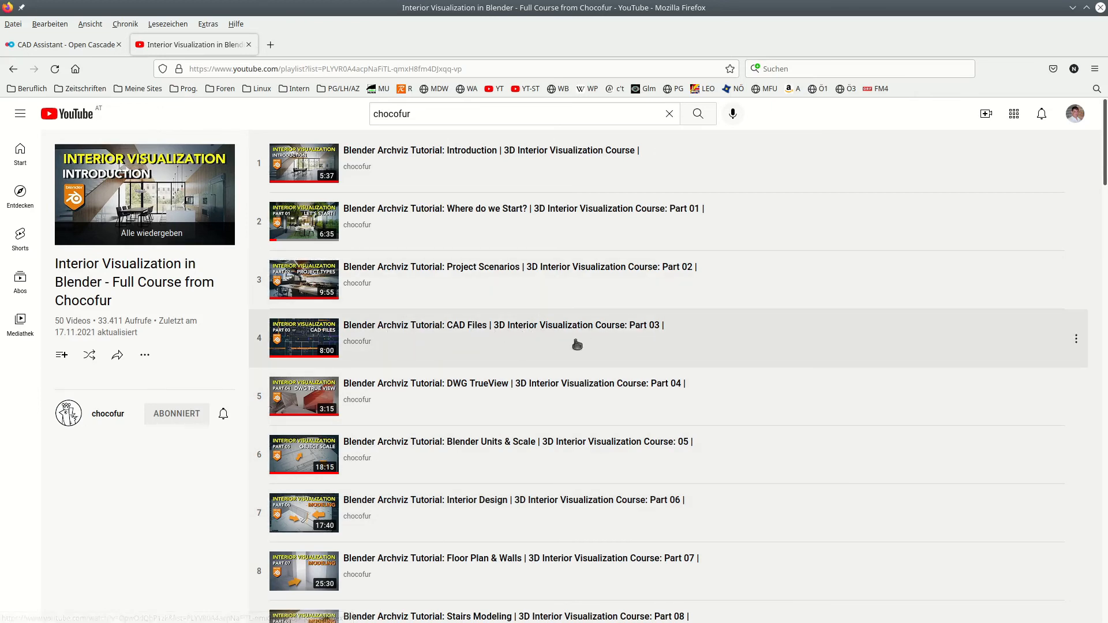
{"action": "mouse_move", "coordinate": [504, 347]}
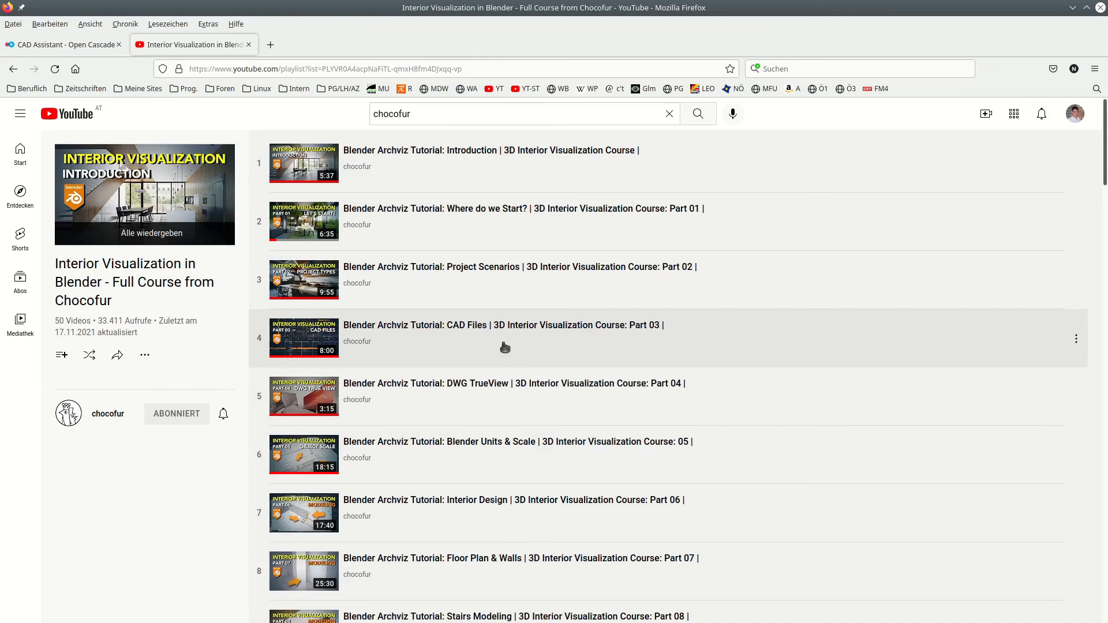